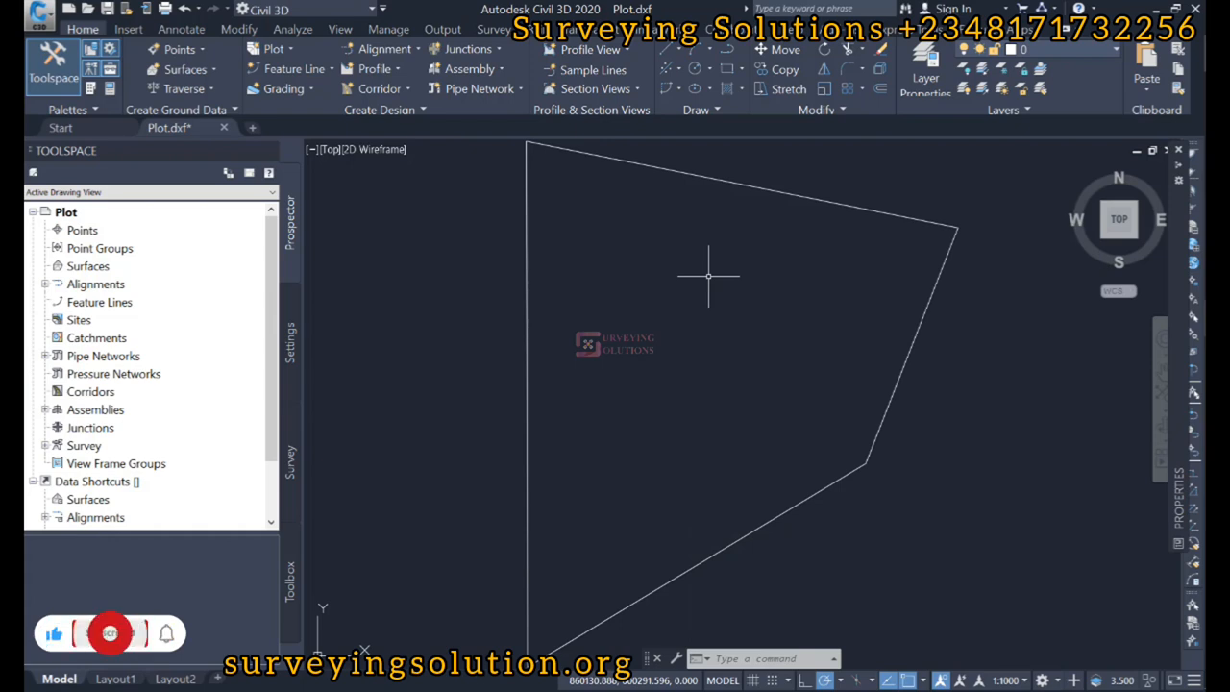
# Review the Plot.dxf boundary in Civil 3D and bring forward the QGIS window
pyautogui.click(107, 633)
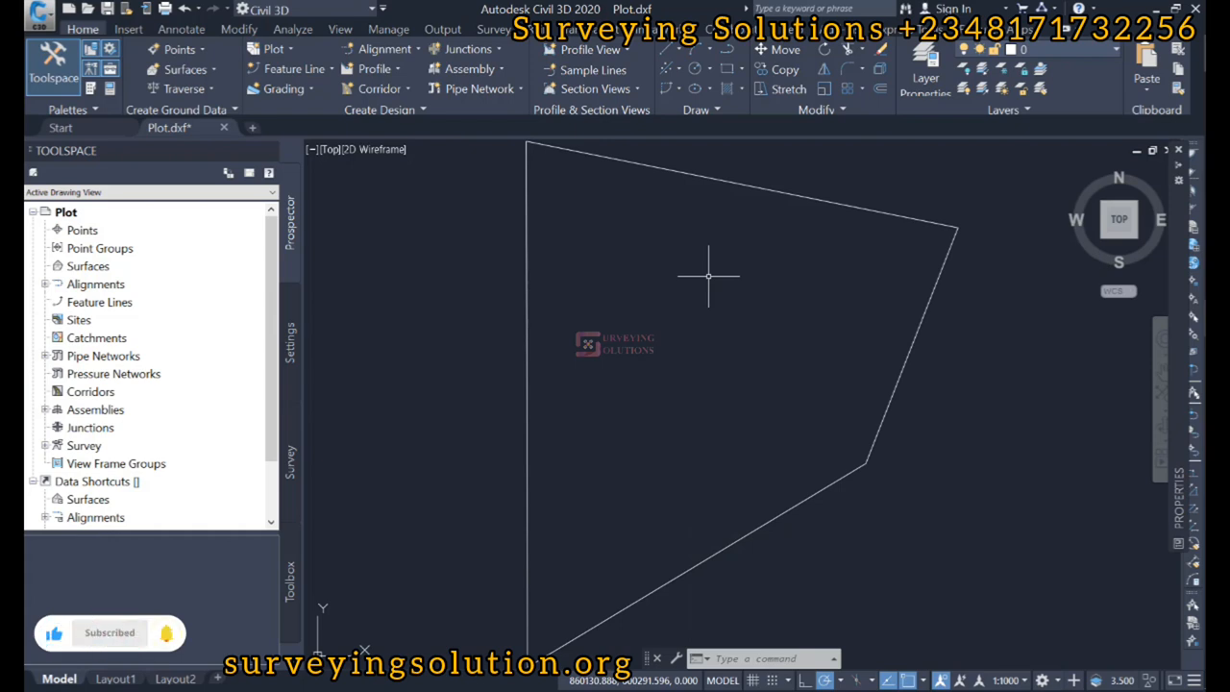
pyautogui.click(109, 632)
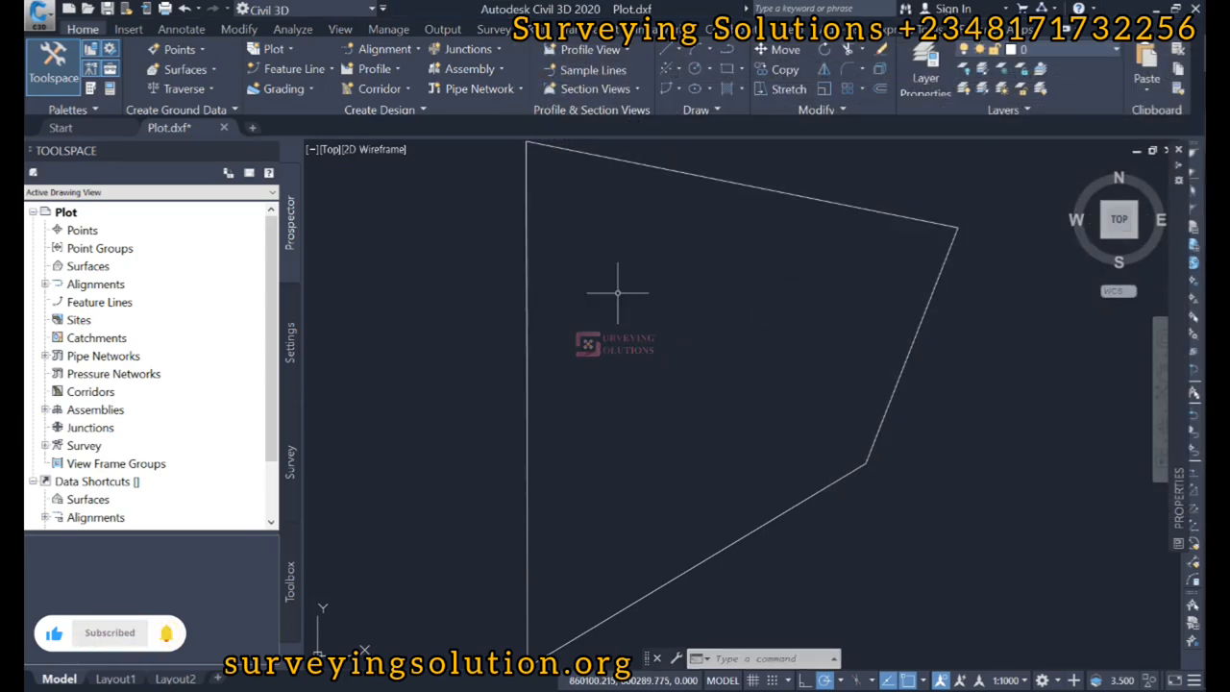
pyautogui.moveTo(1061, 196)
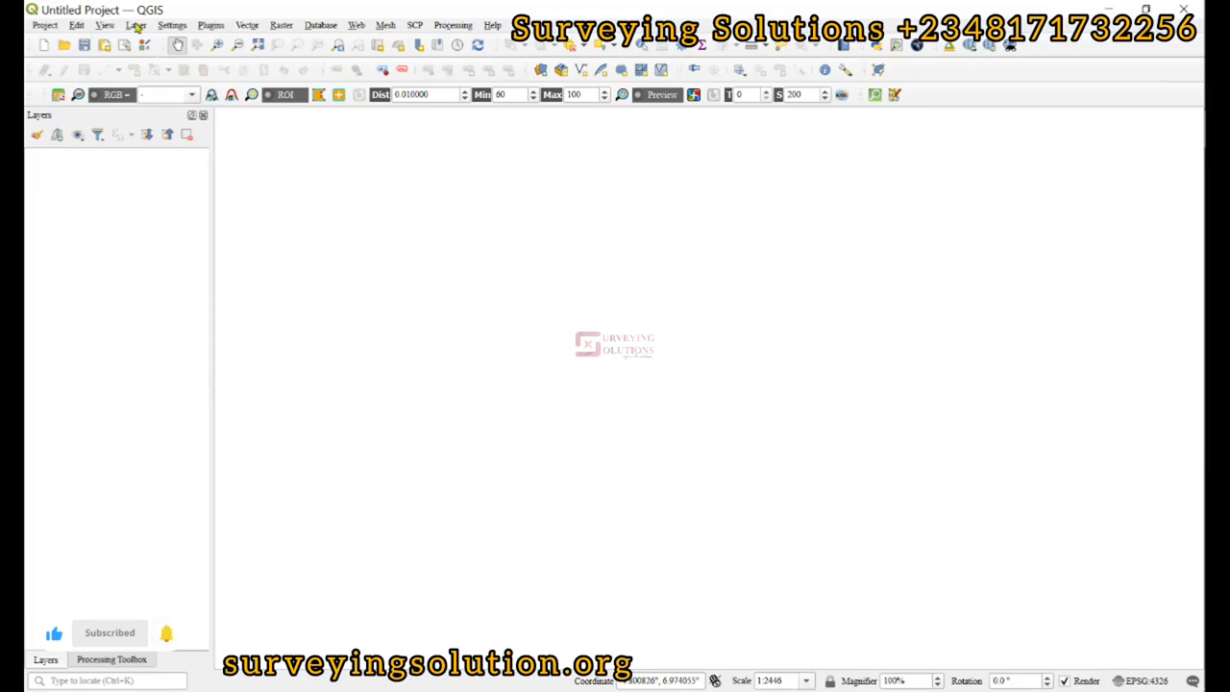
# Add Plot.dxf as a vector layer, loading its entities LineString into the project
pyautogui.click(135, 25)
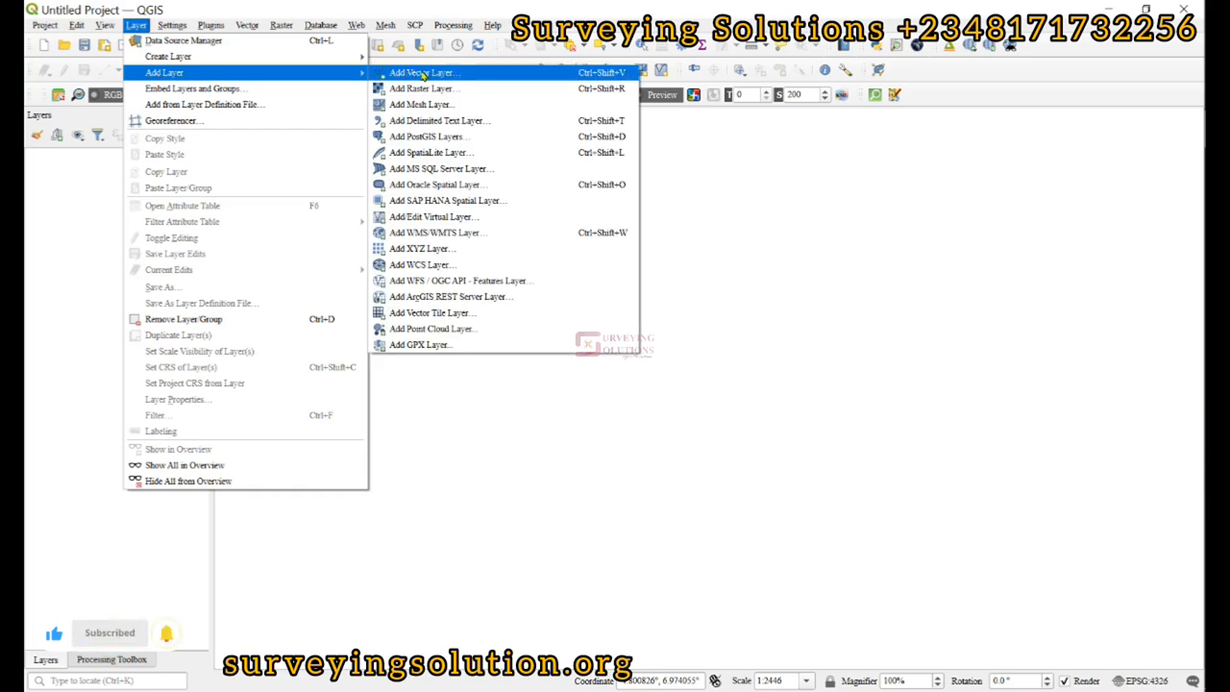
pyautogui.click(421, 73)
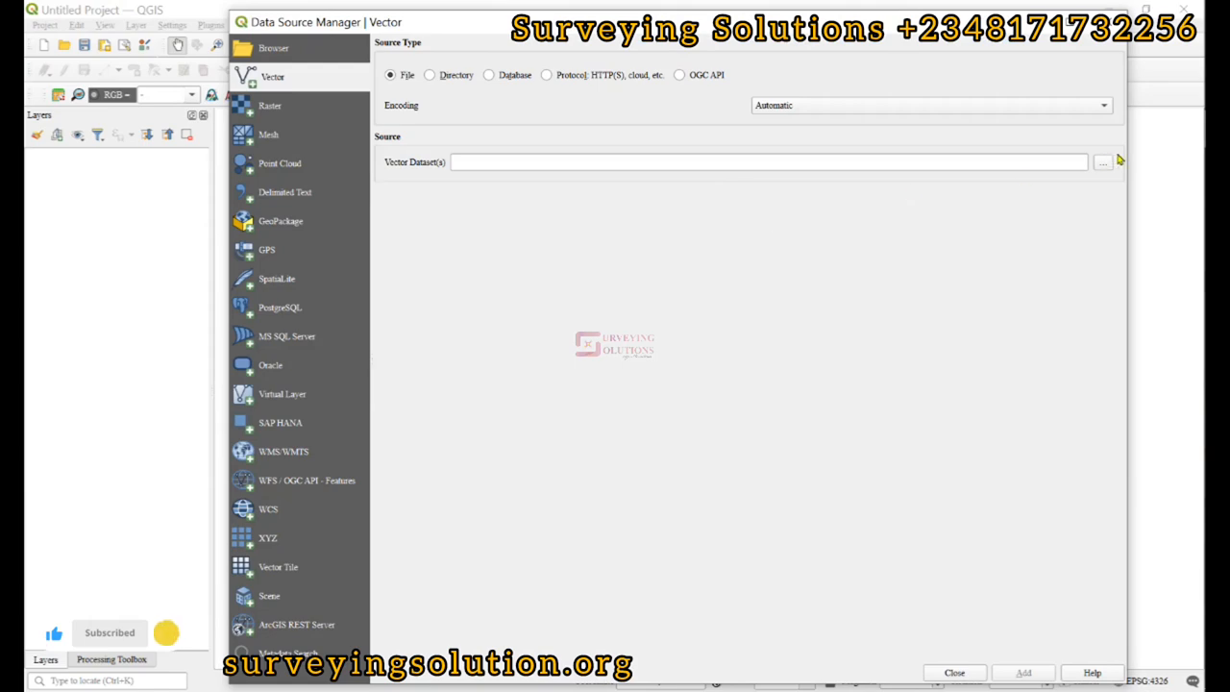
pyautogui.click(1103, 162)
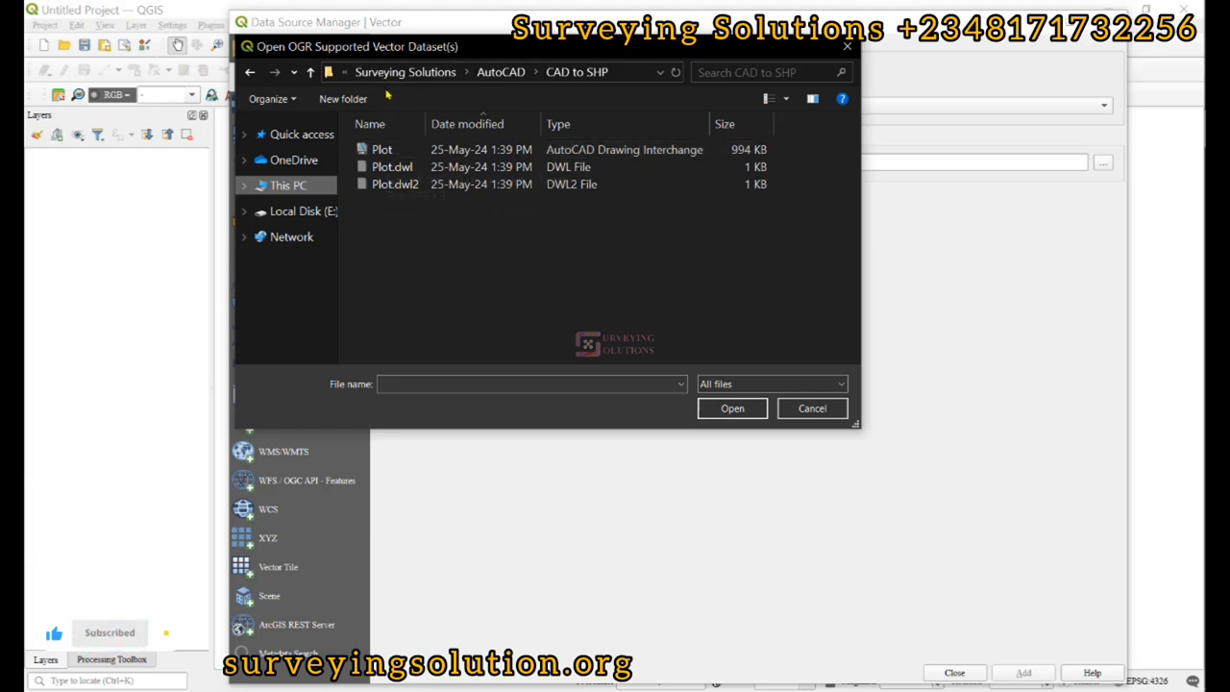
pyautogui.click(380, 150)
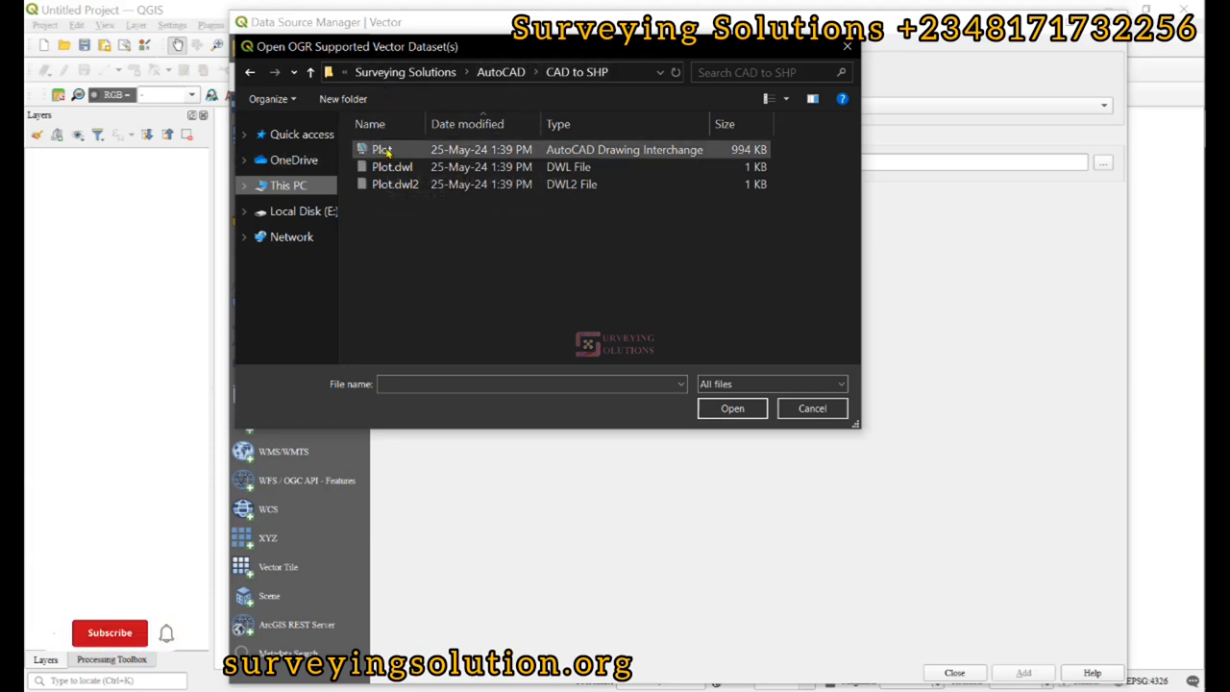
pyautogui.click(380, 150)
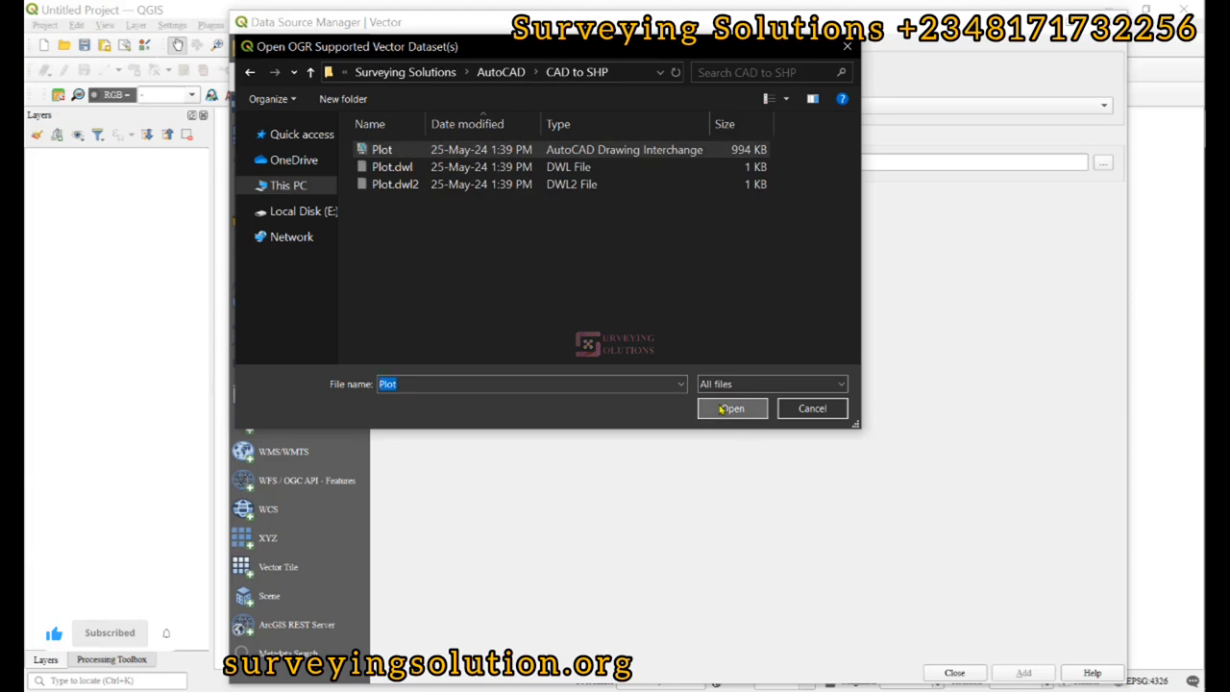
pyautogui.click(733, 407)
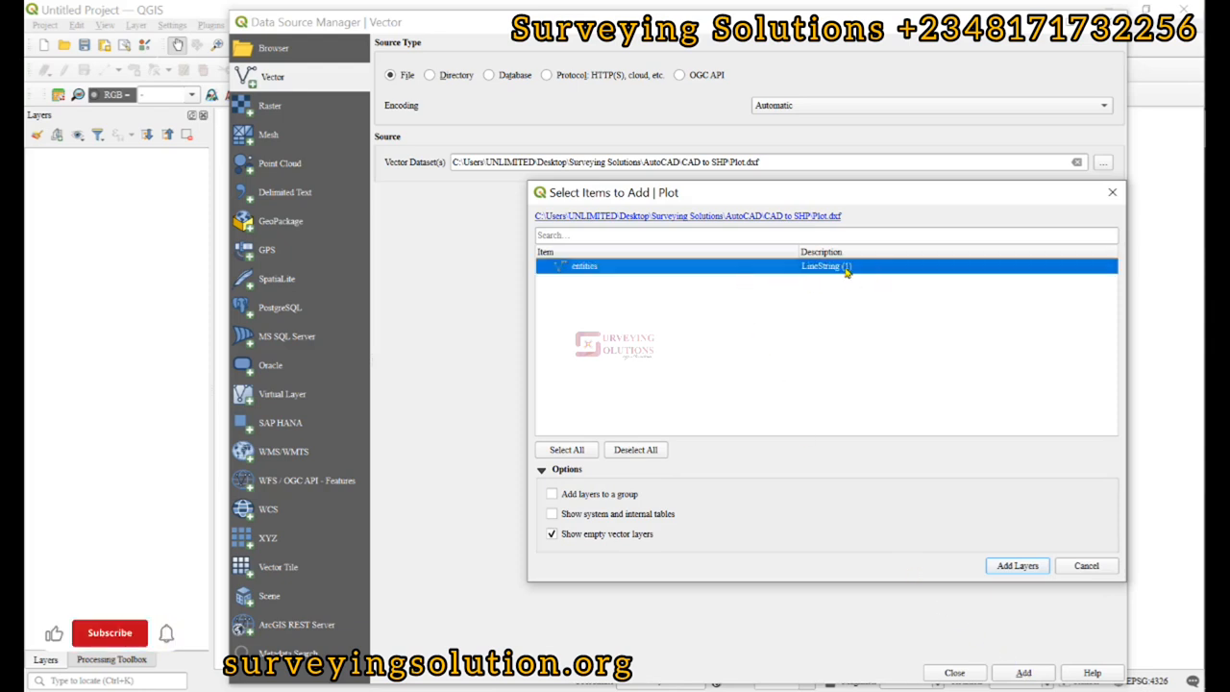
pyautogui.click(1017, 565)
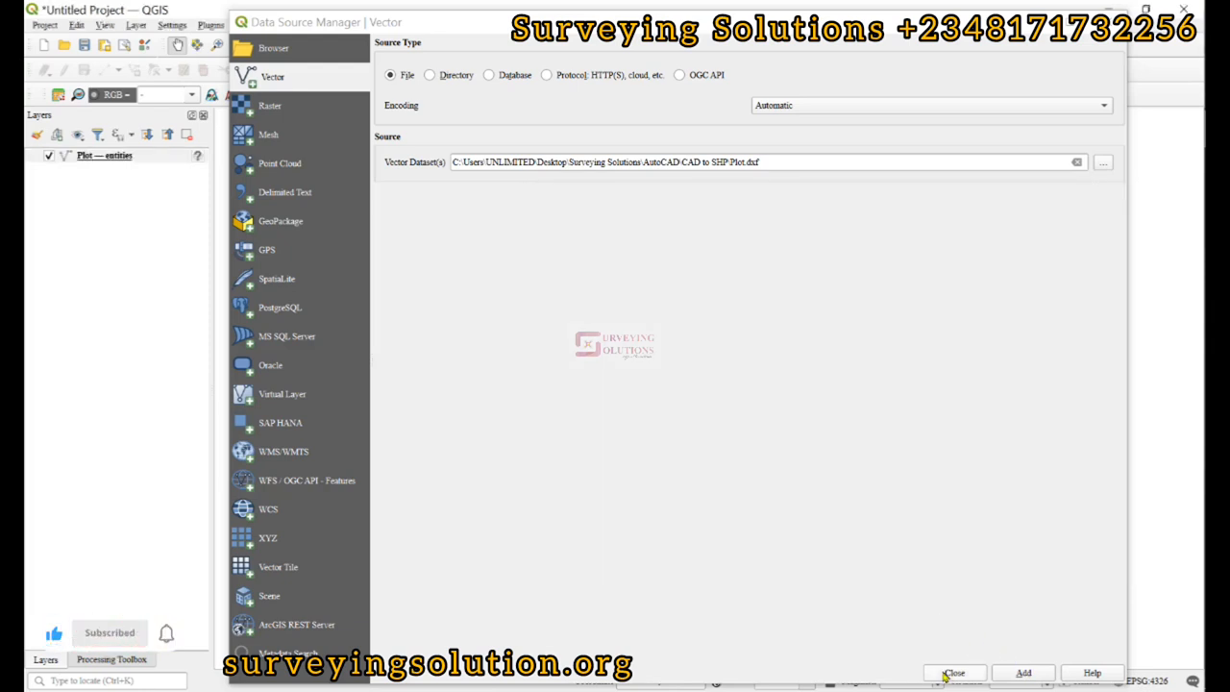
# Close the Data Source Manager so the Plot boundary shows on the map
pyautogui.click(954, 673)
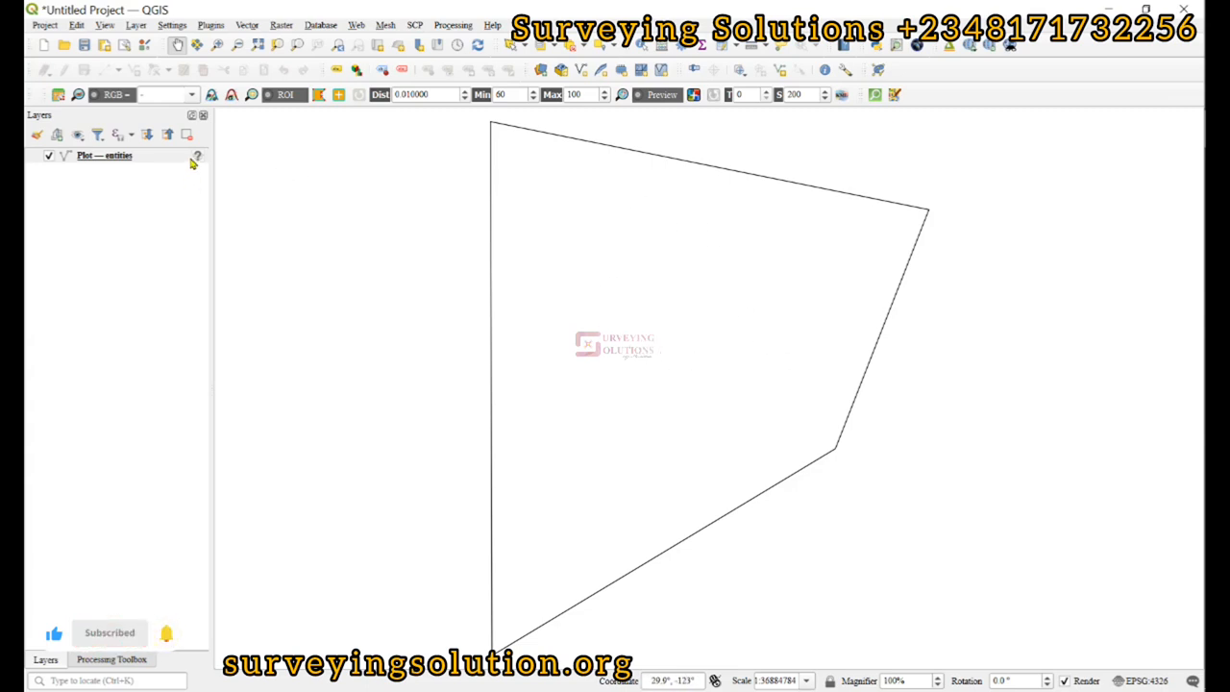
pyautogui.moveTo(196, 156)
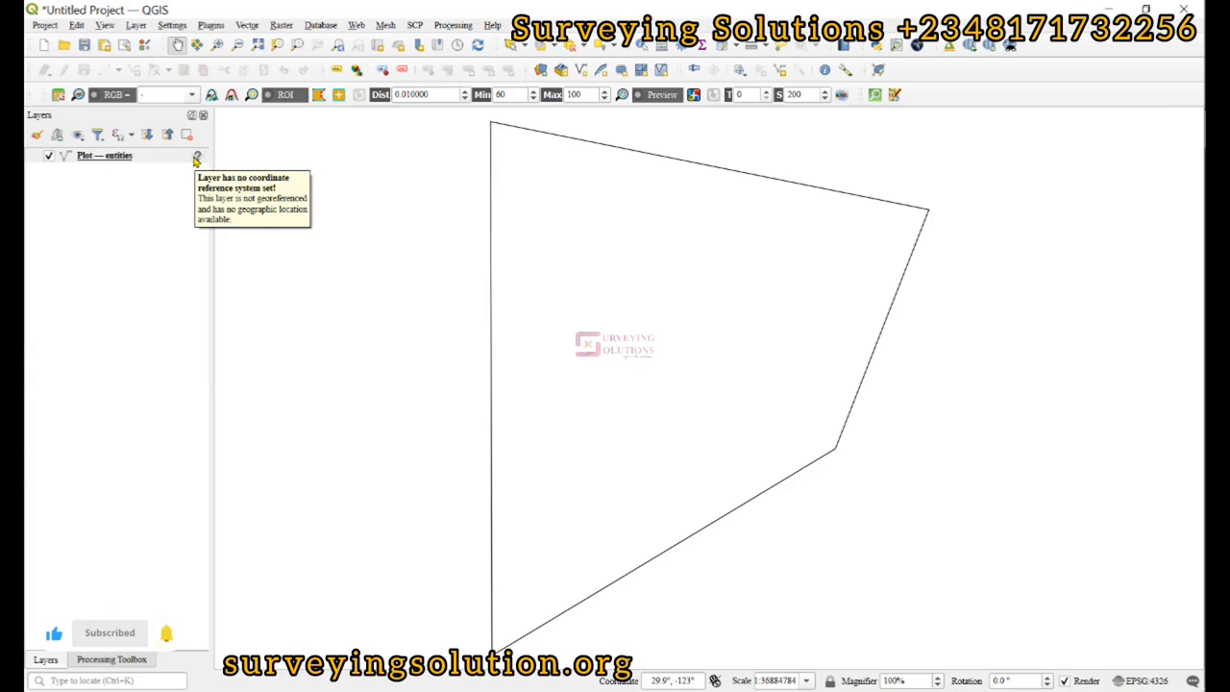
pyautogui.moveTo(680, 230)
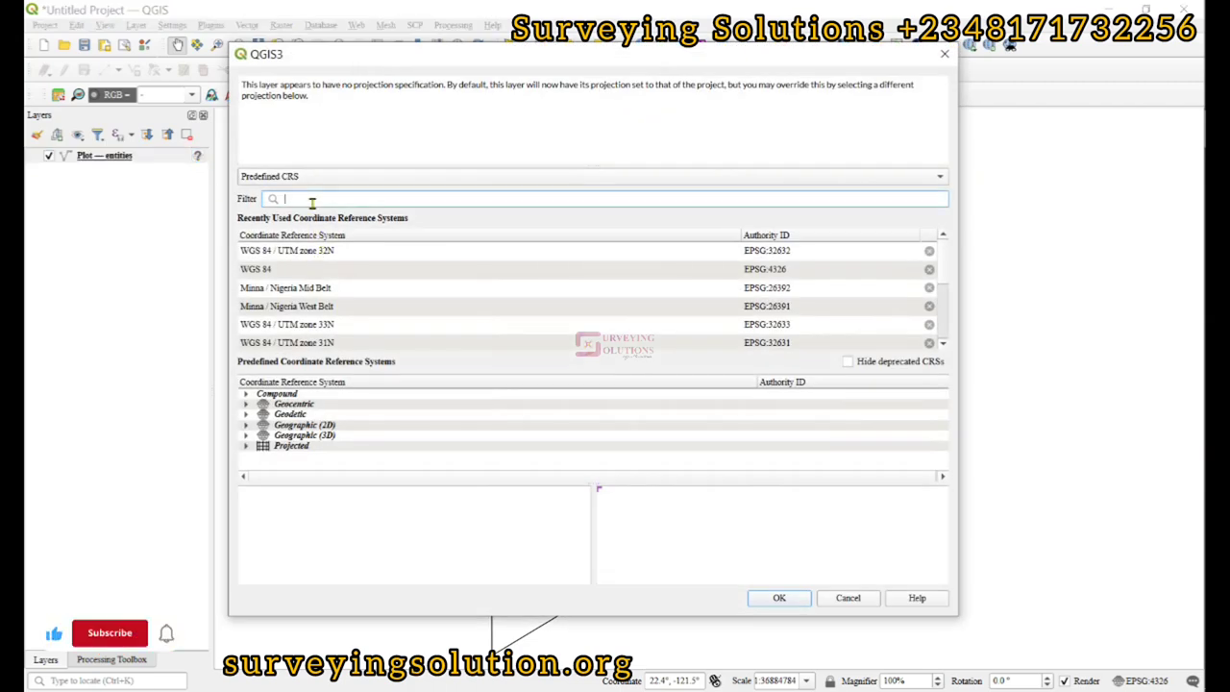
# Set the Plot entities layer CRS to WGS 84 / UTM zone 32N (EPSG:32632)
pyautogui.click(109, 632)
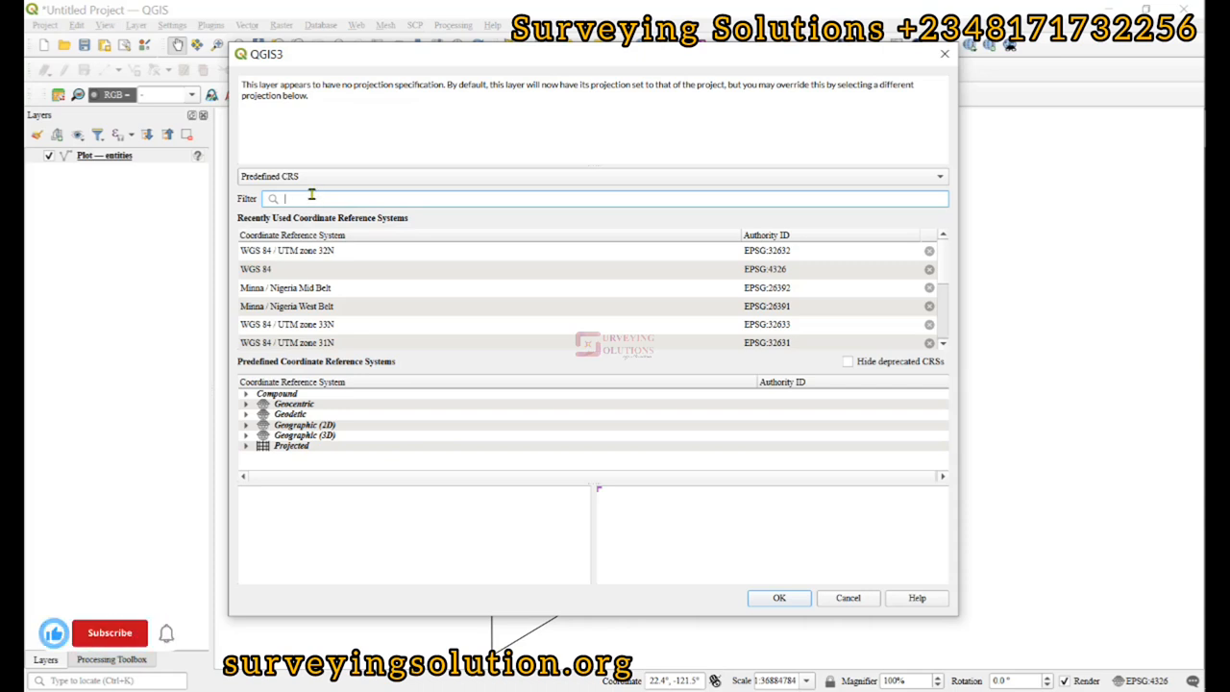
pyautogui.click(109, 632)
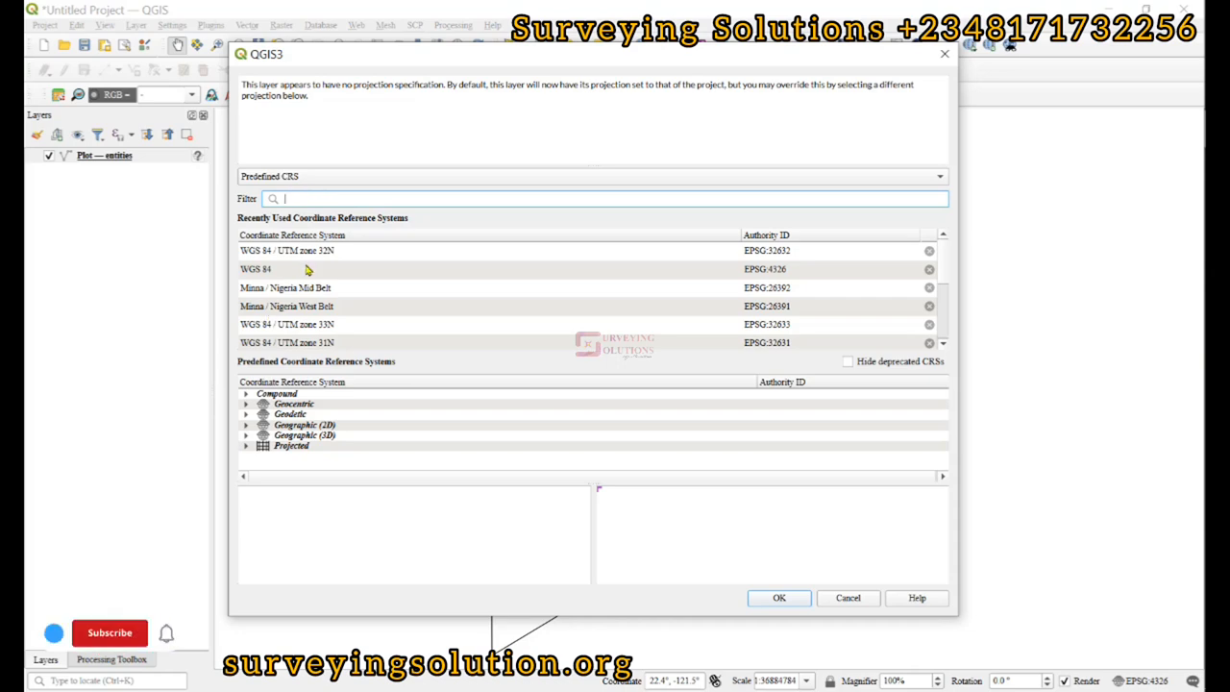
pyautogui.click(287, 250)
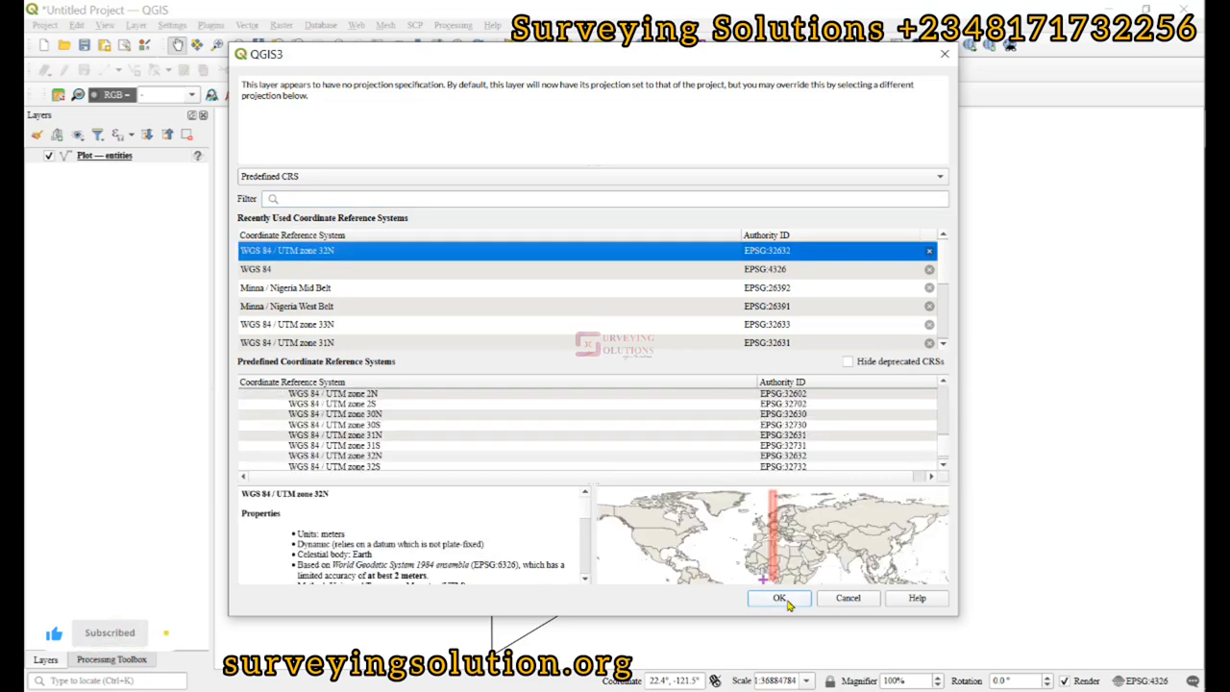
pyautogui.click(780, 598)
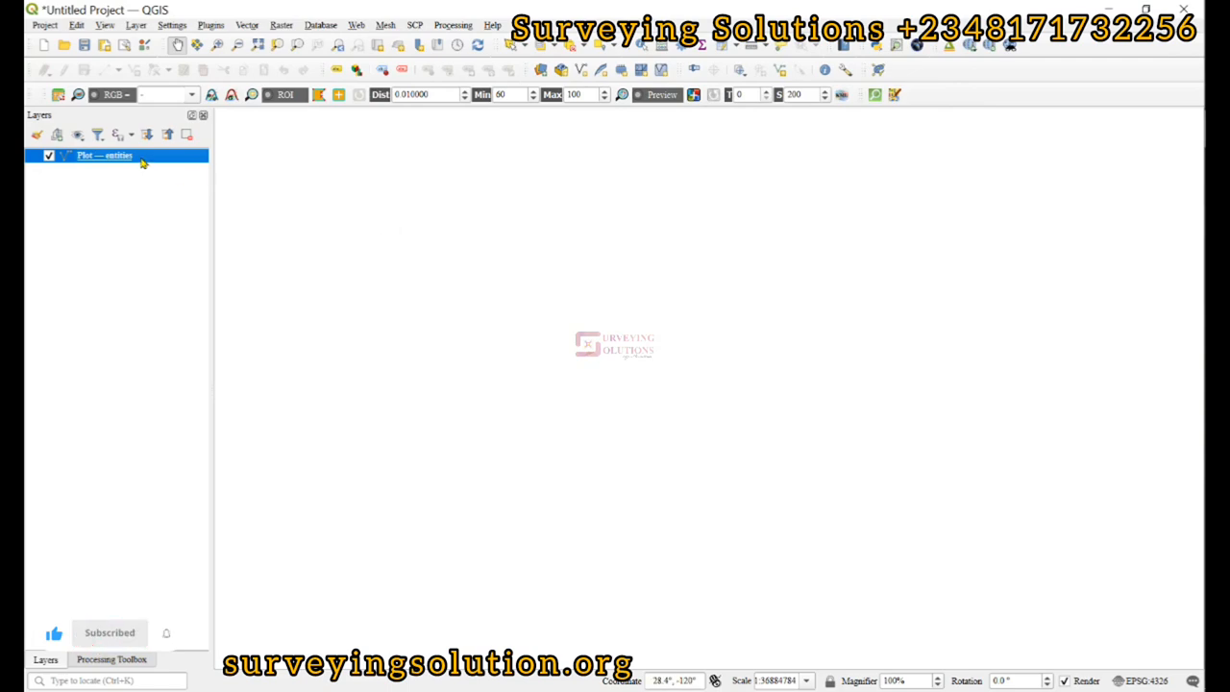
# Zoom the map to the Plot layer's extent and bring up the project CRS settings
pyautogui.rightClick(104, 154)
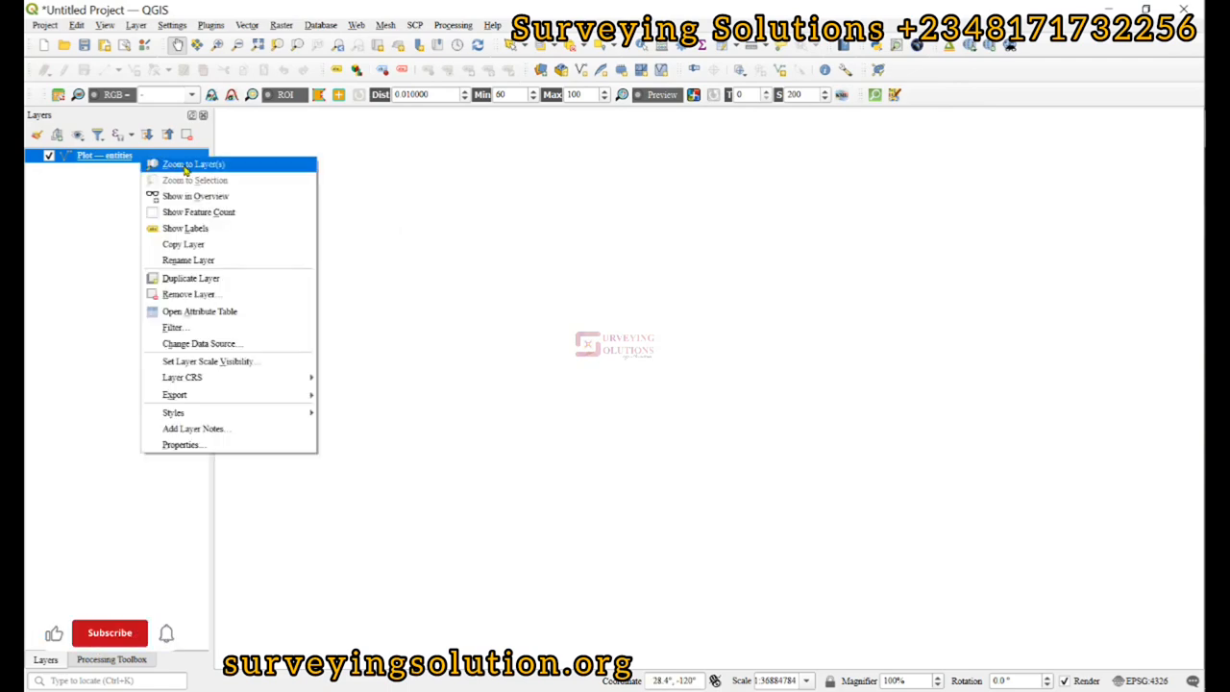
pyautogui.click(192, 164)
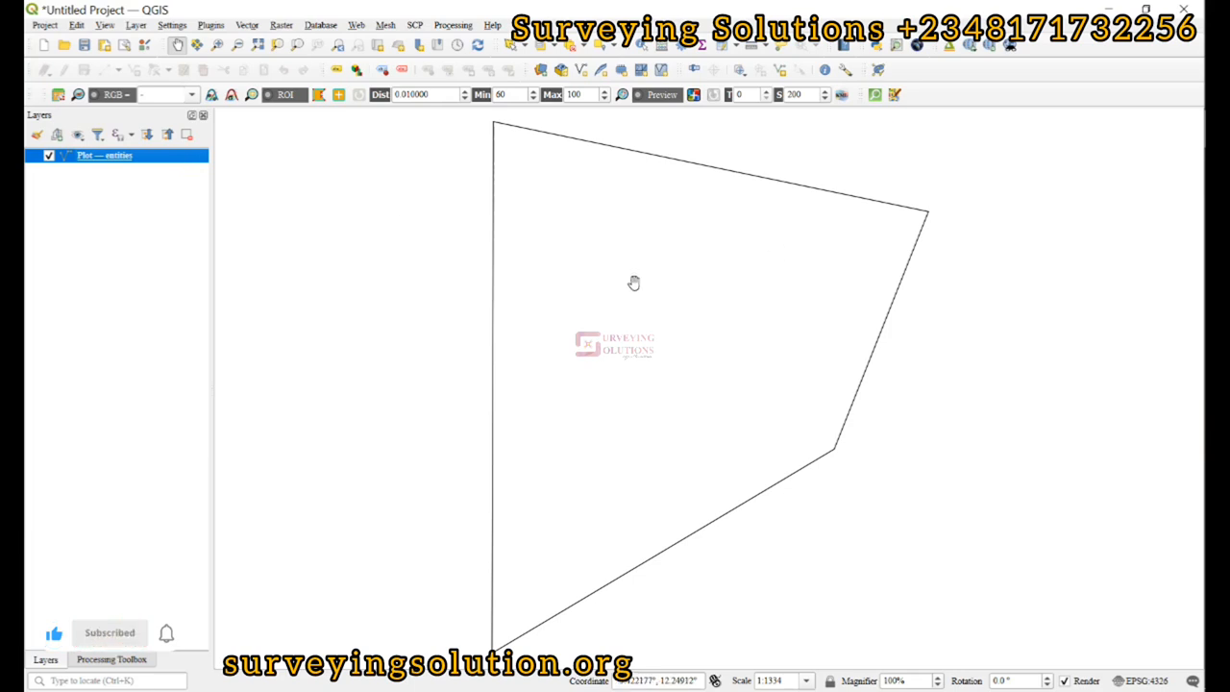
pyautogui.moveTo(694, 269)
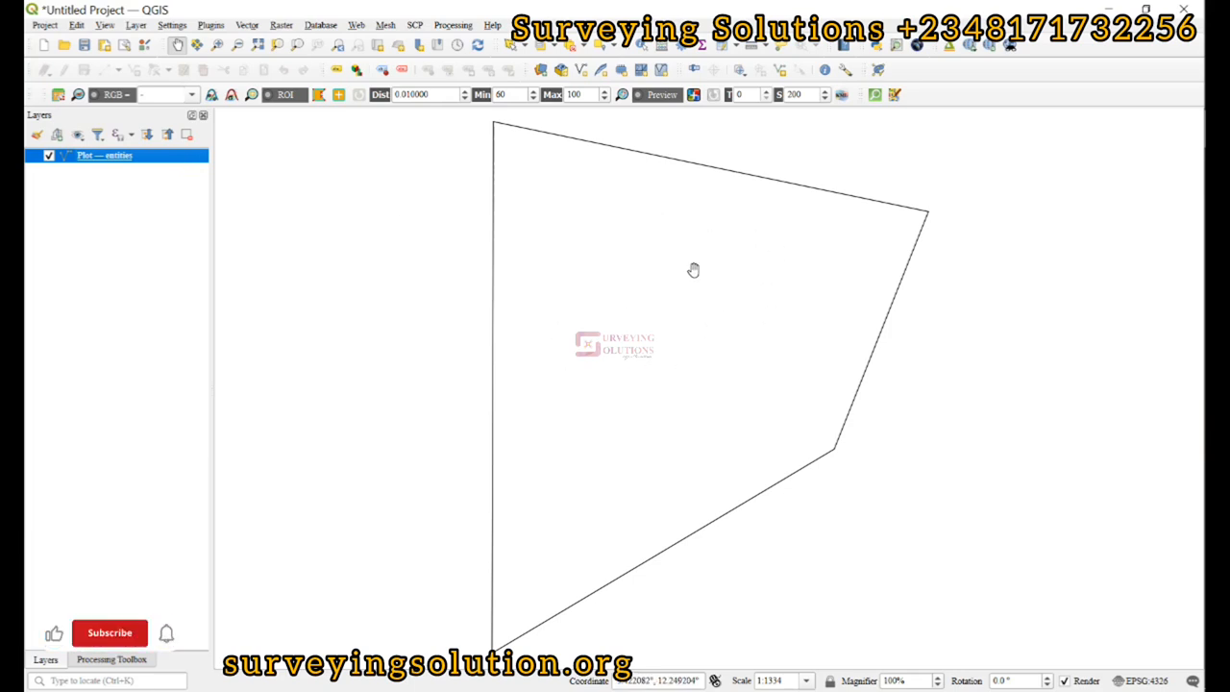
pyautogui.click(108, 632)
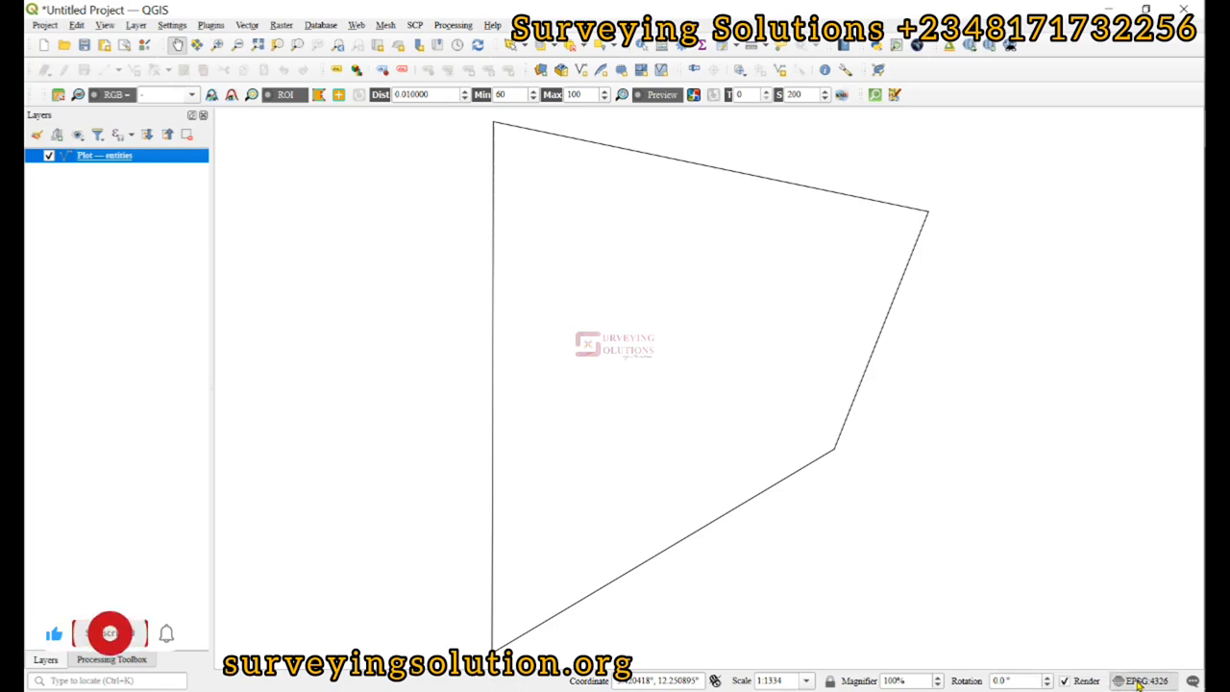
pyautogui.click(1143, 680)
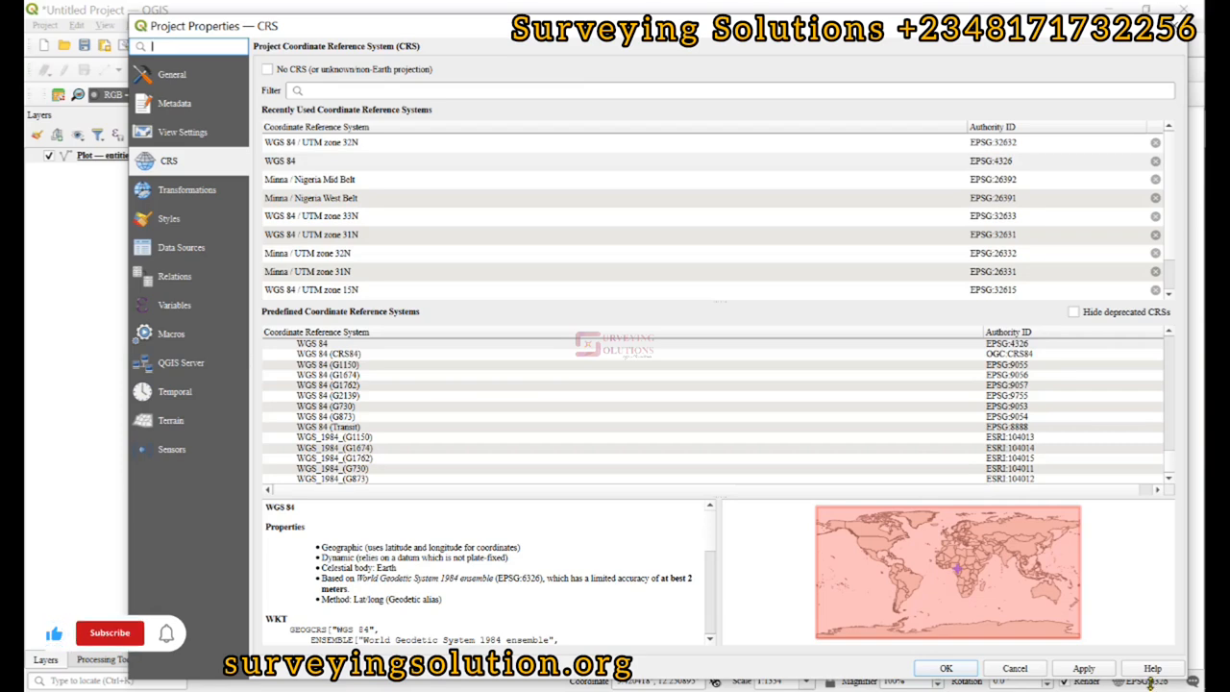
pyautogui.click(110, 633)
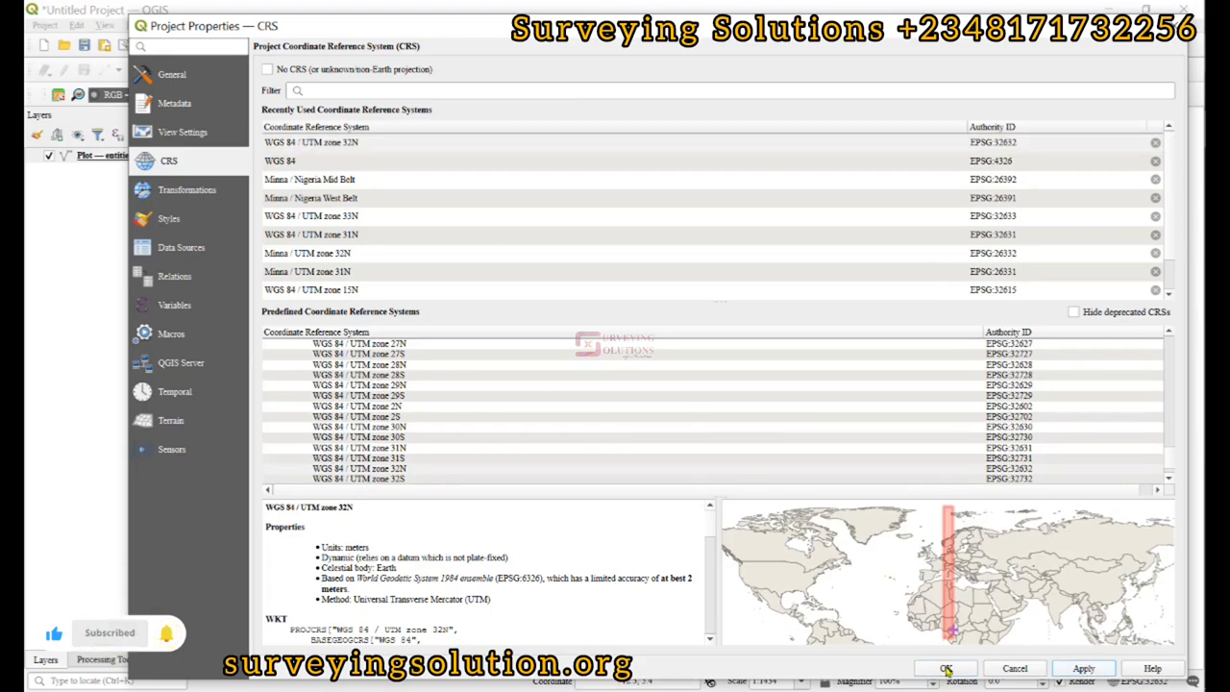
pyautogui.click(946, 669)
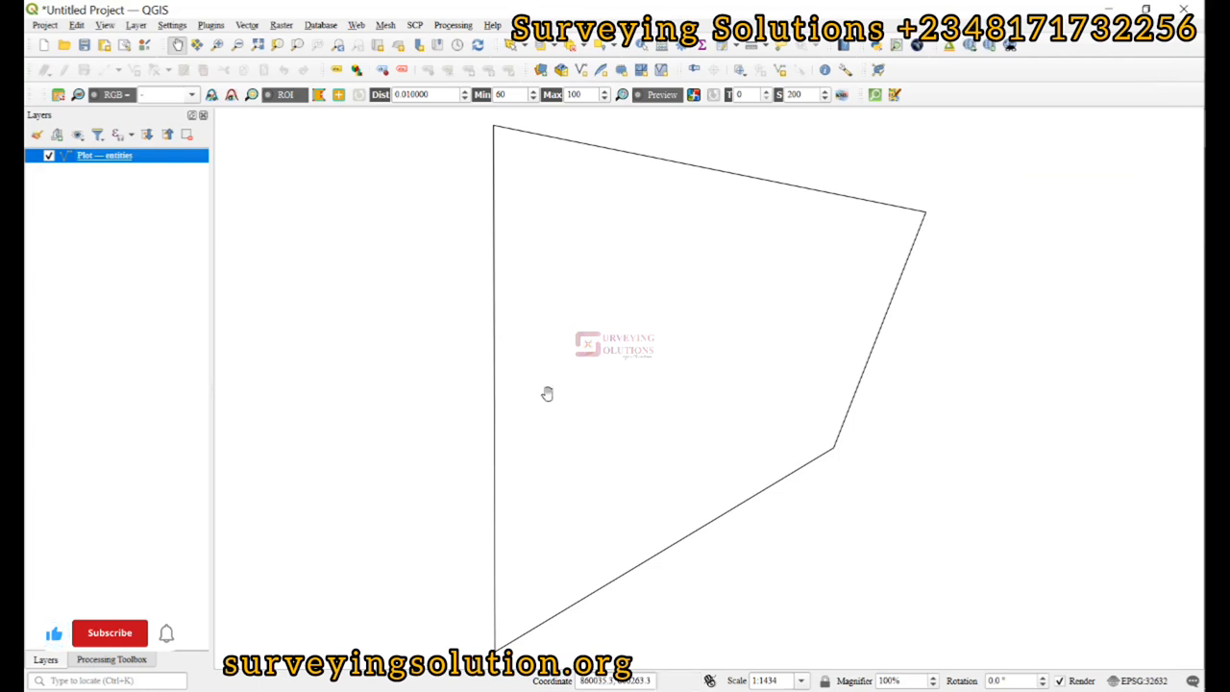
pyautogui.click(107, 632)
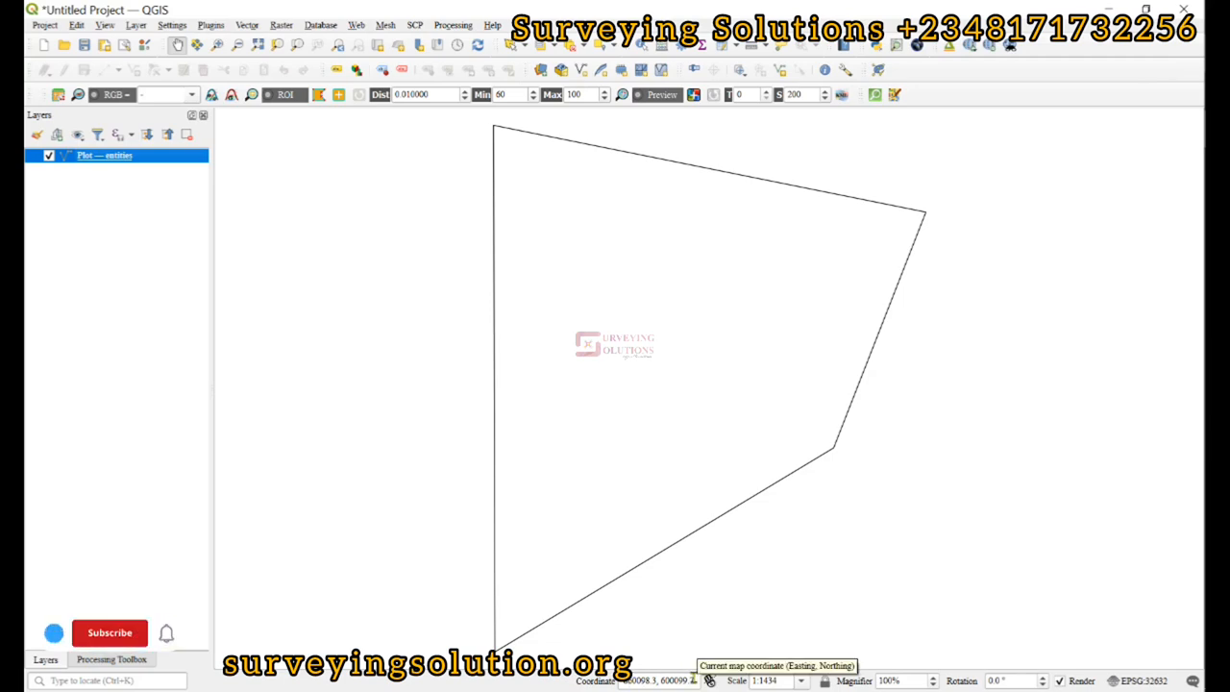
pyautogui.click(109, 632)
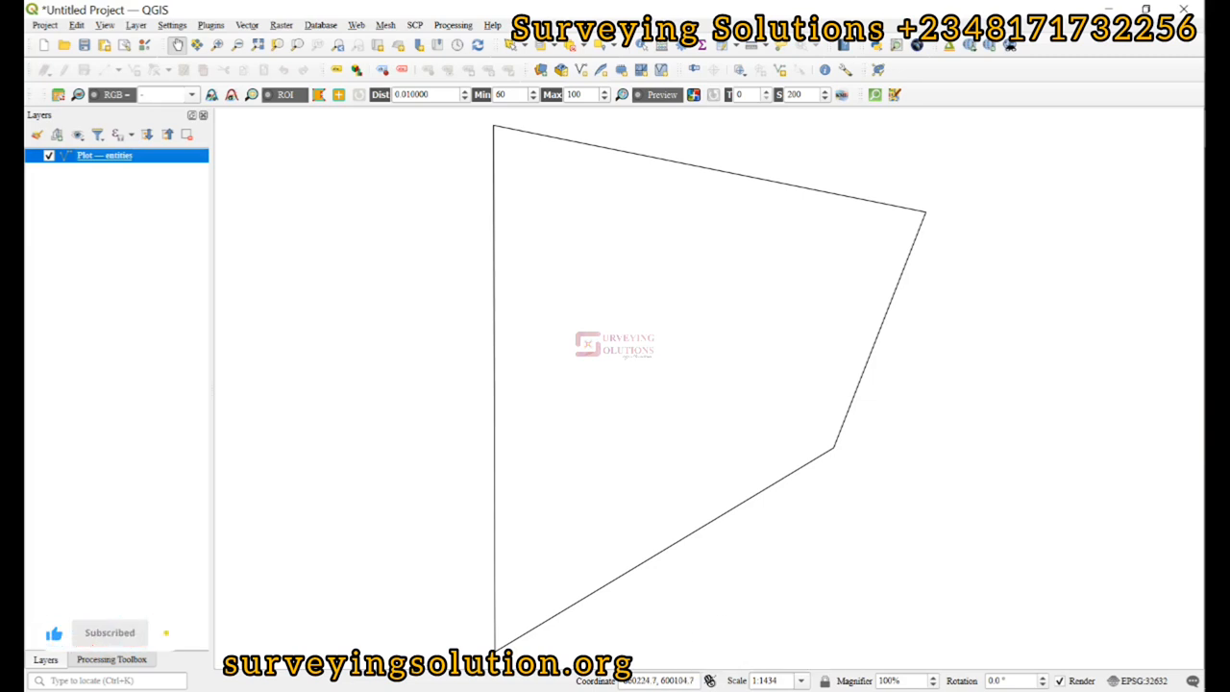
pyautogui.moveTo(1144, 681)
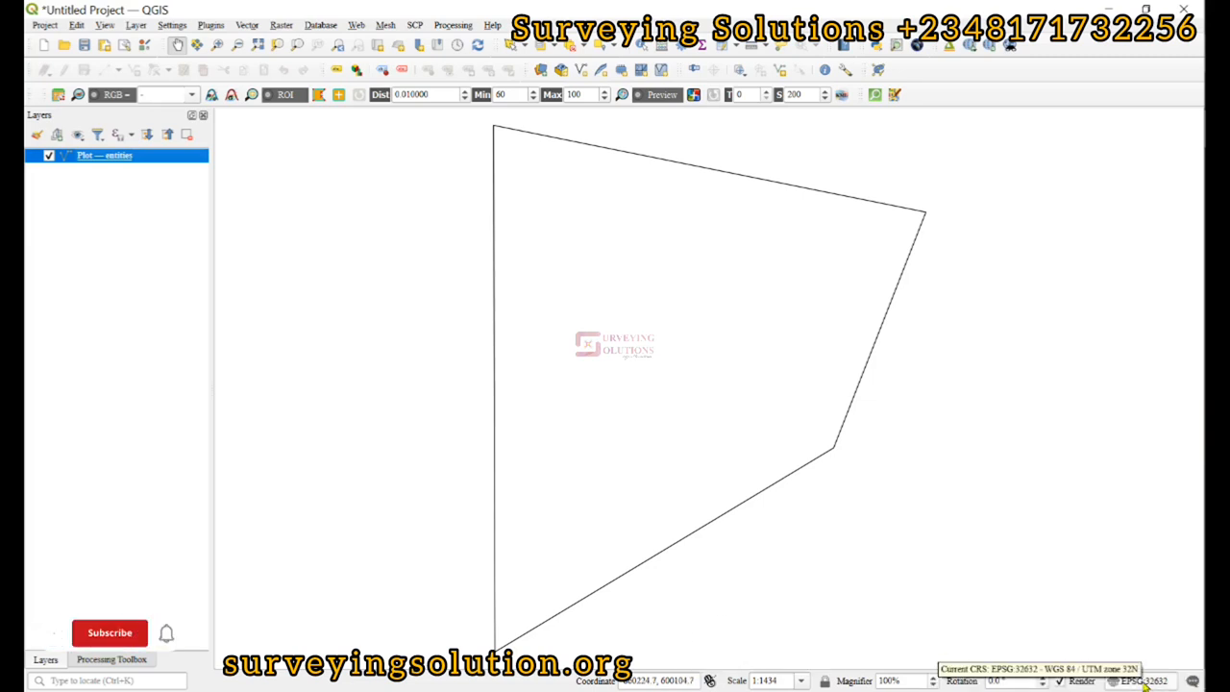
pyautogui.click(109, 633)
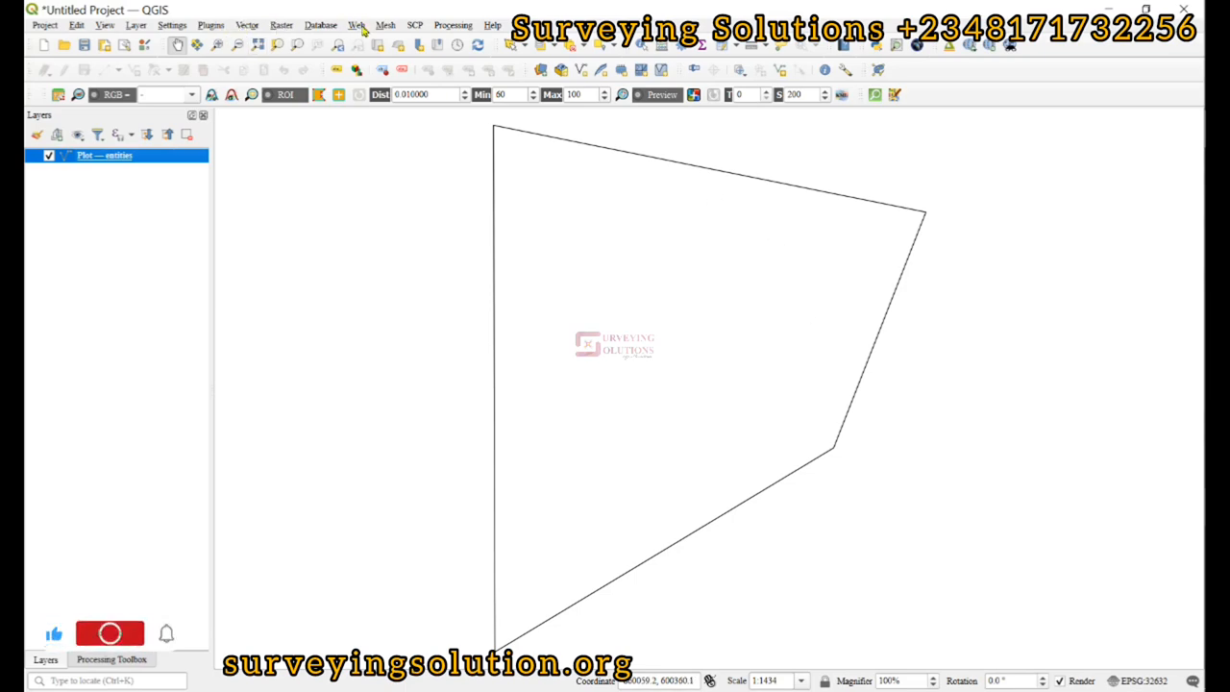
# Add the Google Hybrid base map from QuickMapServices beneath the plot boundary
pyautogui.click(356, 23)
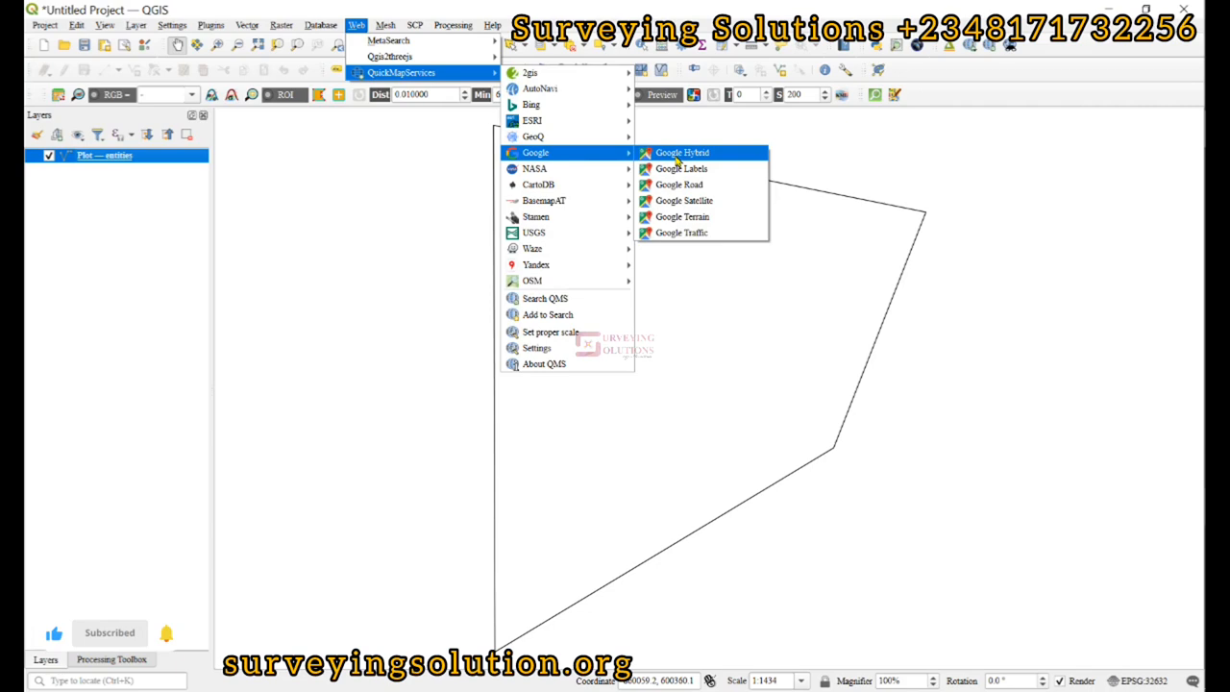
pyautogui.click(683, 152)
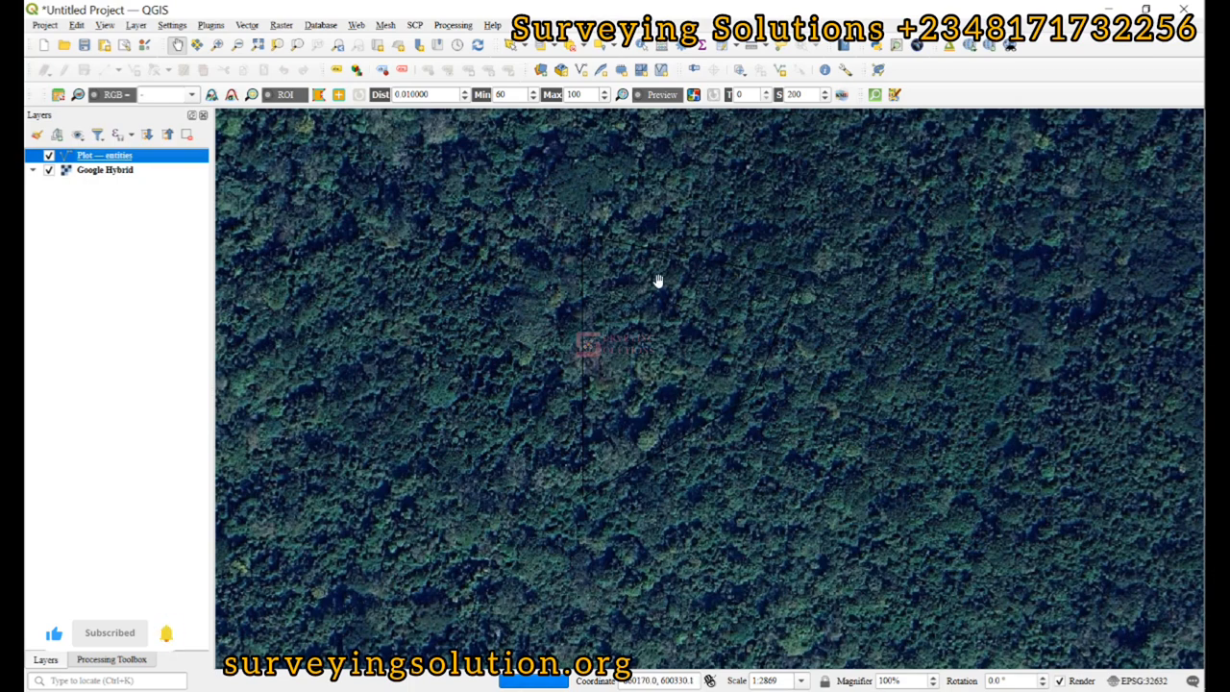
pyautogui.moveTo(765, 242)
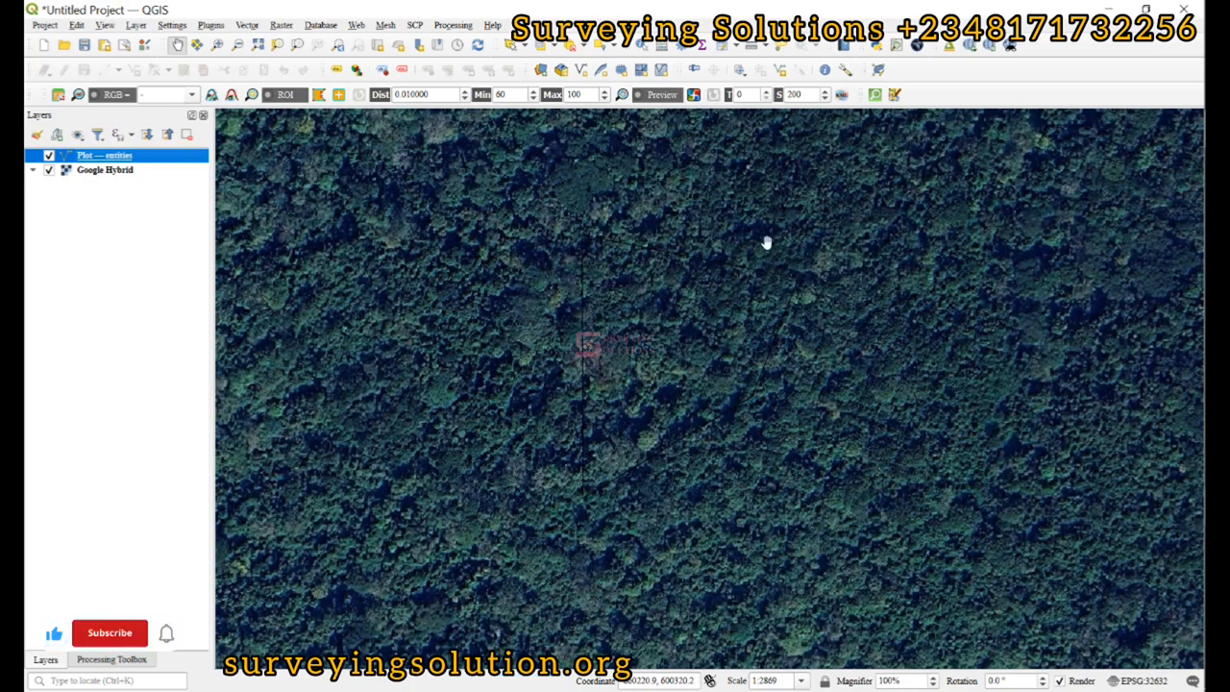
pyautogui.click(108, 633)
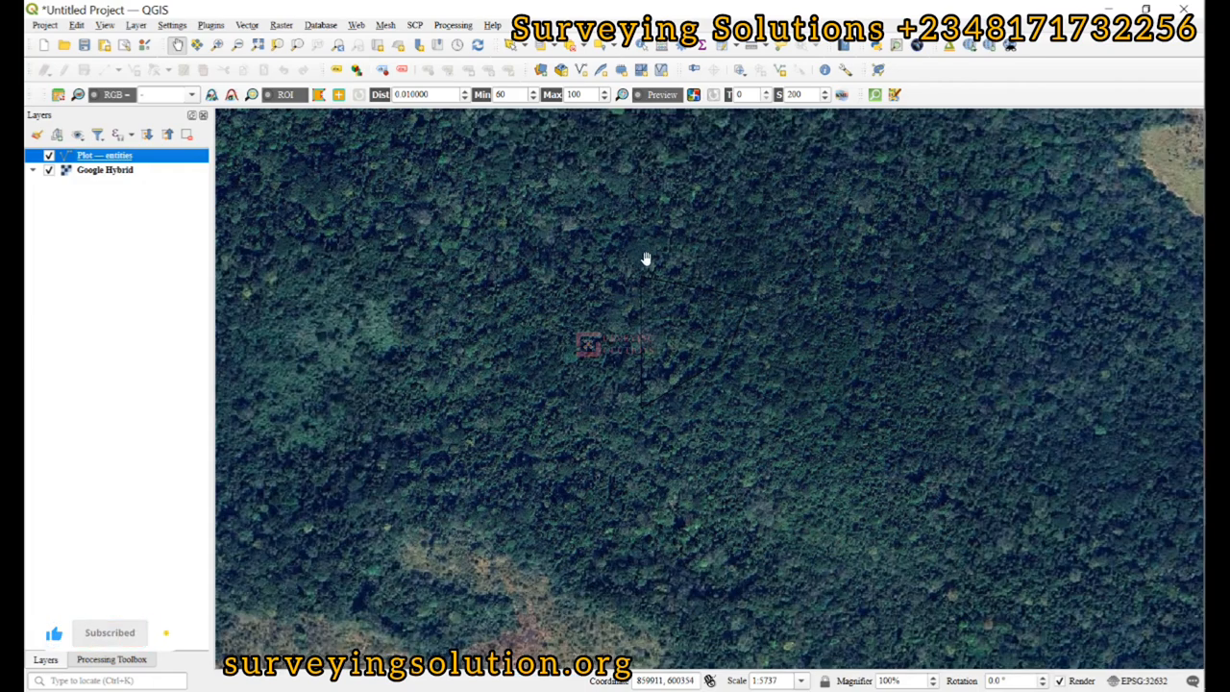
# Toggle the Google Hybrid imagery to compare with the boundary, leaving it hidden
pyautogui.click(48, 169)
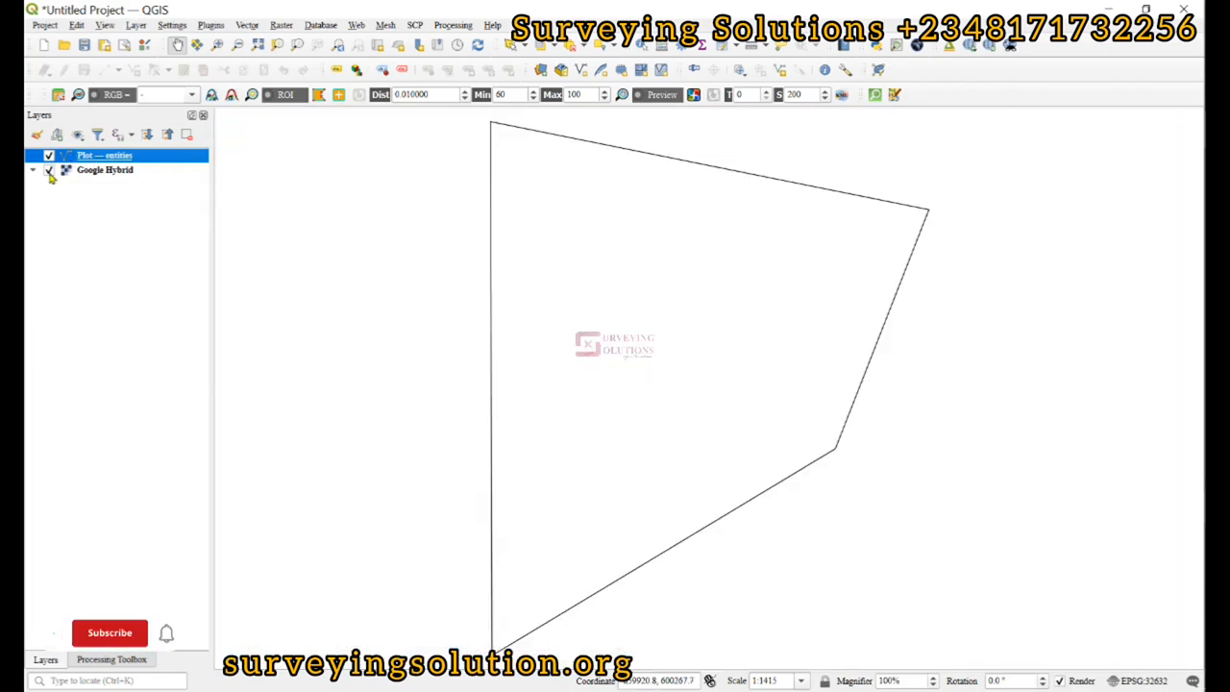
pyautogui.click(48, 170)
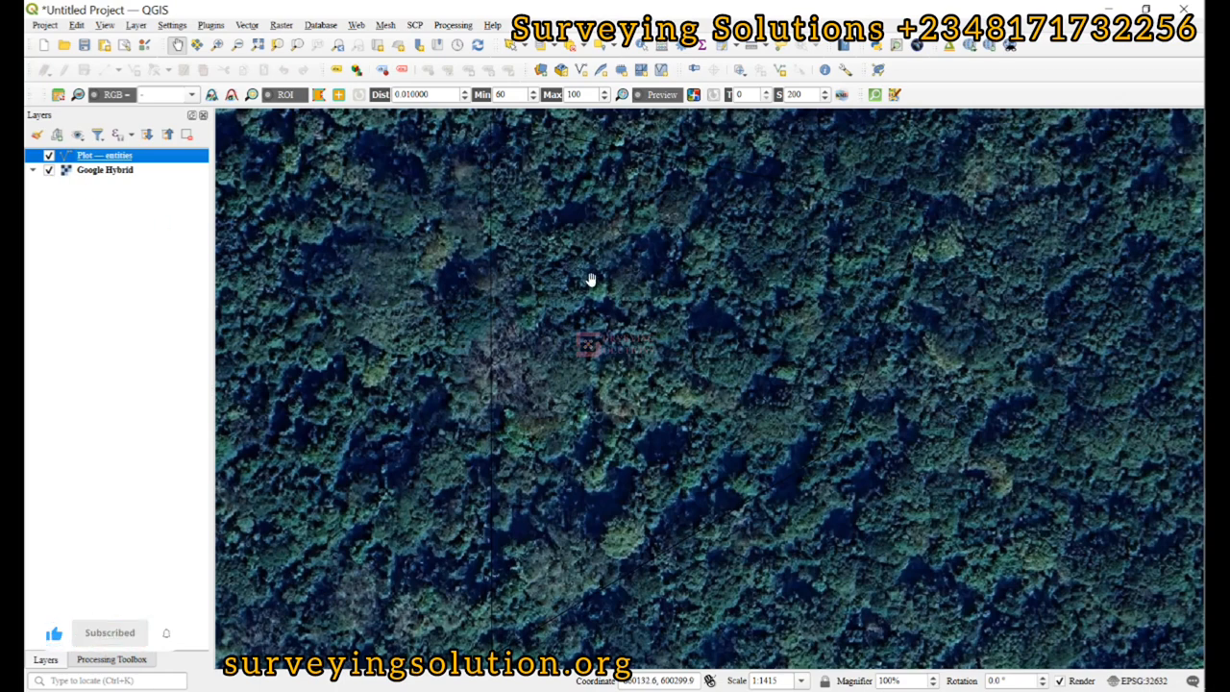
pyautogui.moveTo(913, 342)
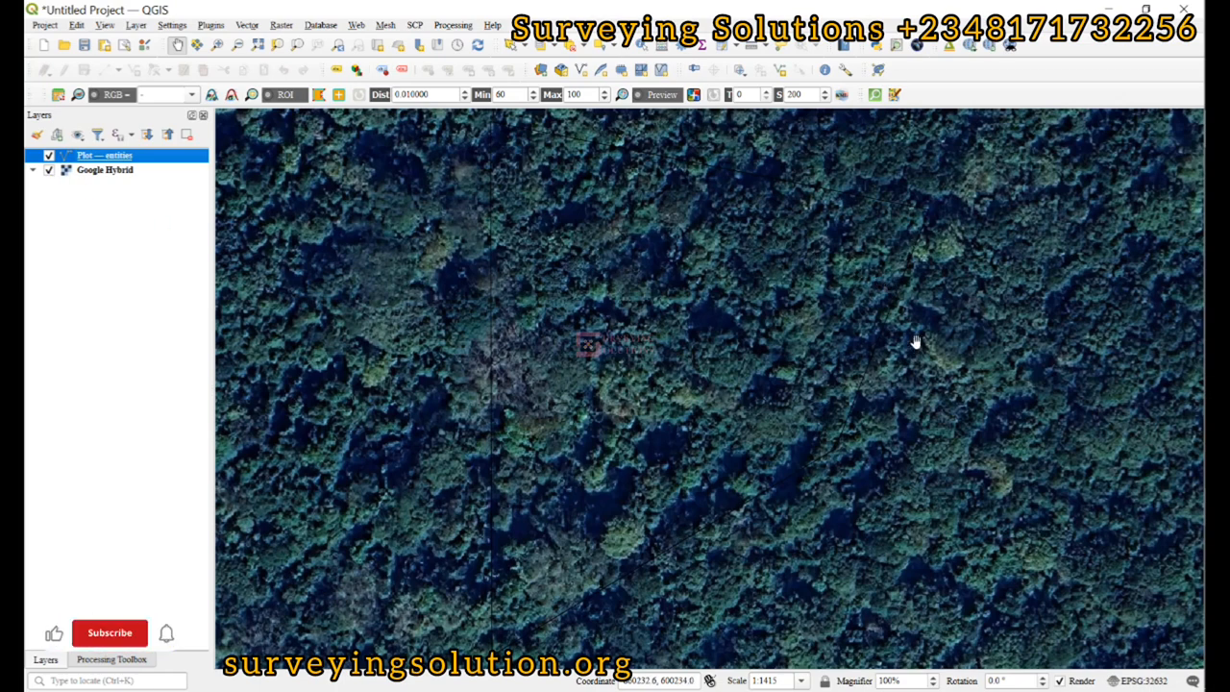
pyautogui.click(104, 169)
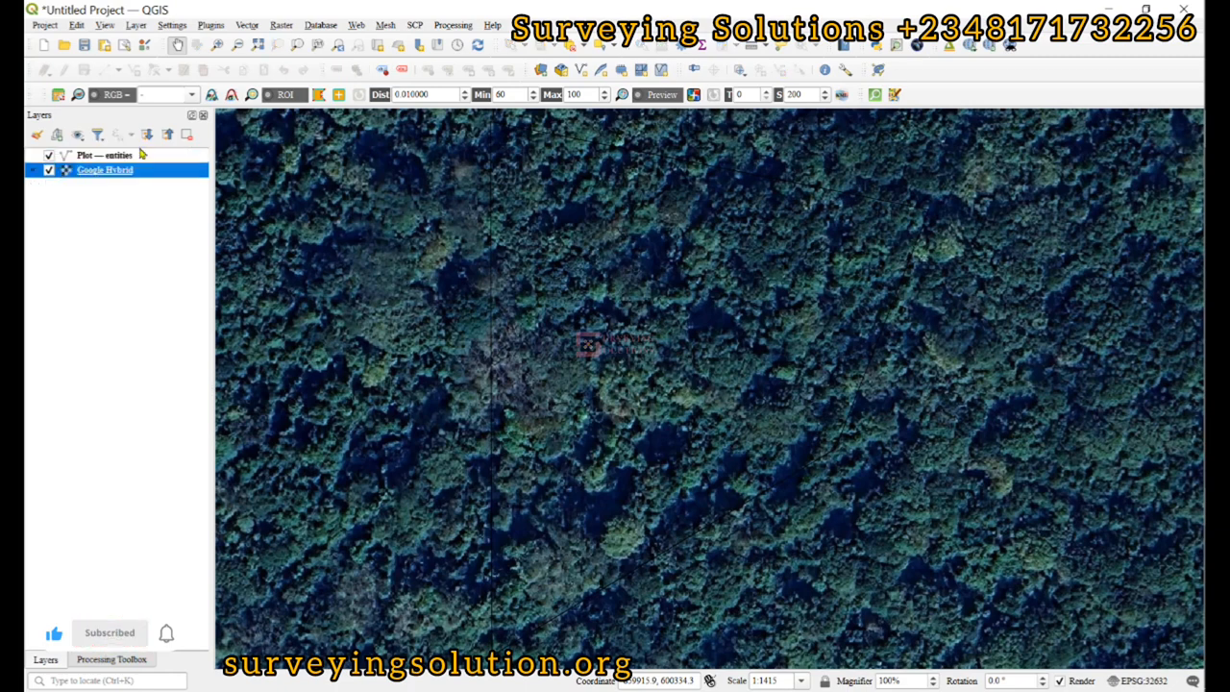
pyautogui.click(48, 169)
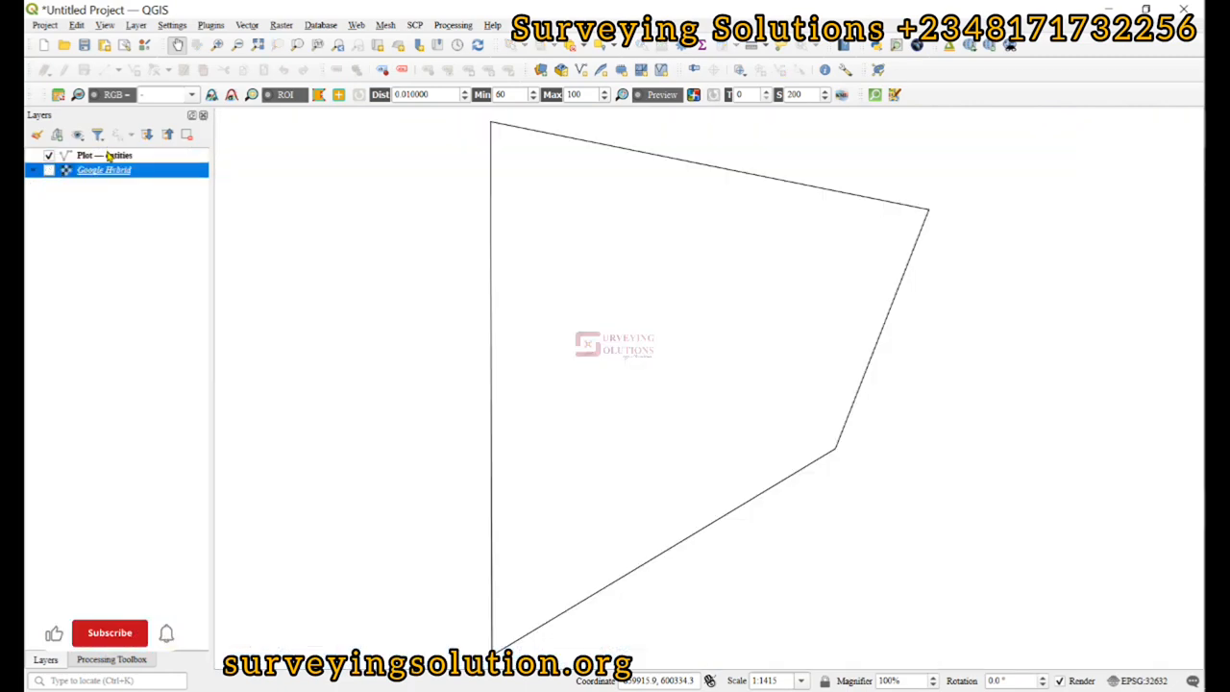
pyautogui.rightClick(85, 154)
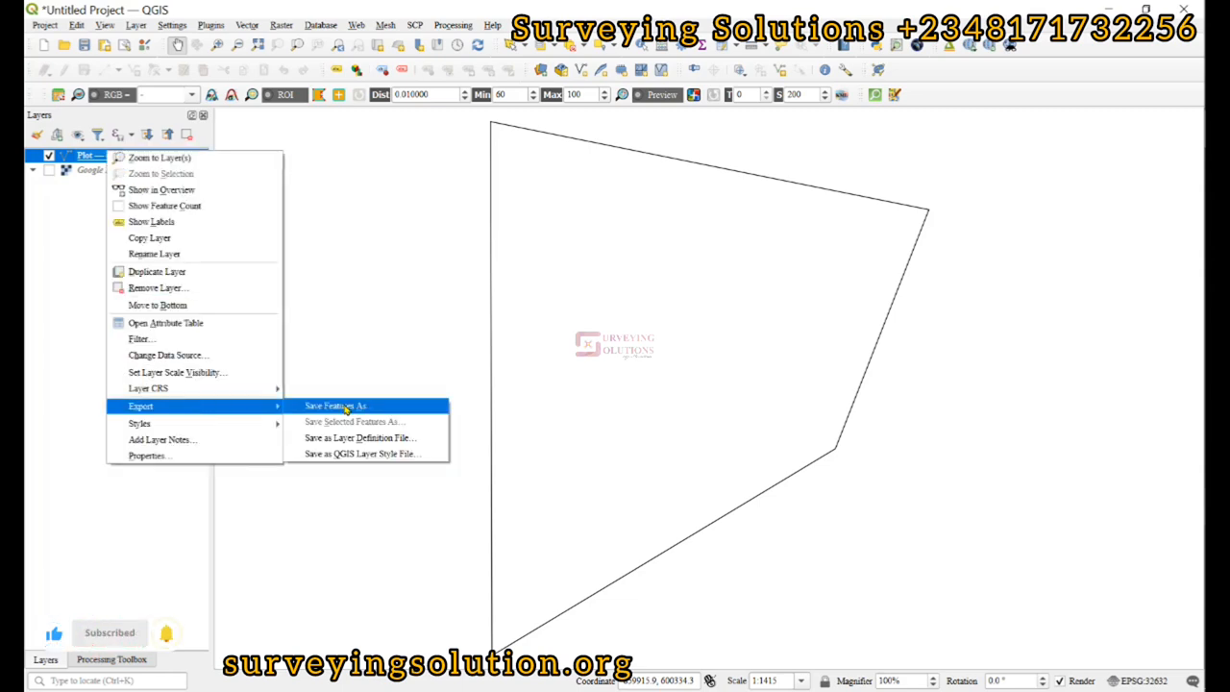
# Start Save Features As for the Plot layer with ESRI Shapefile format and browse for a location
pyautogui.click(334, 403)
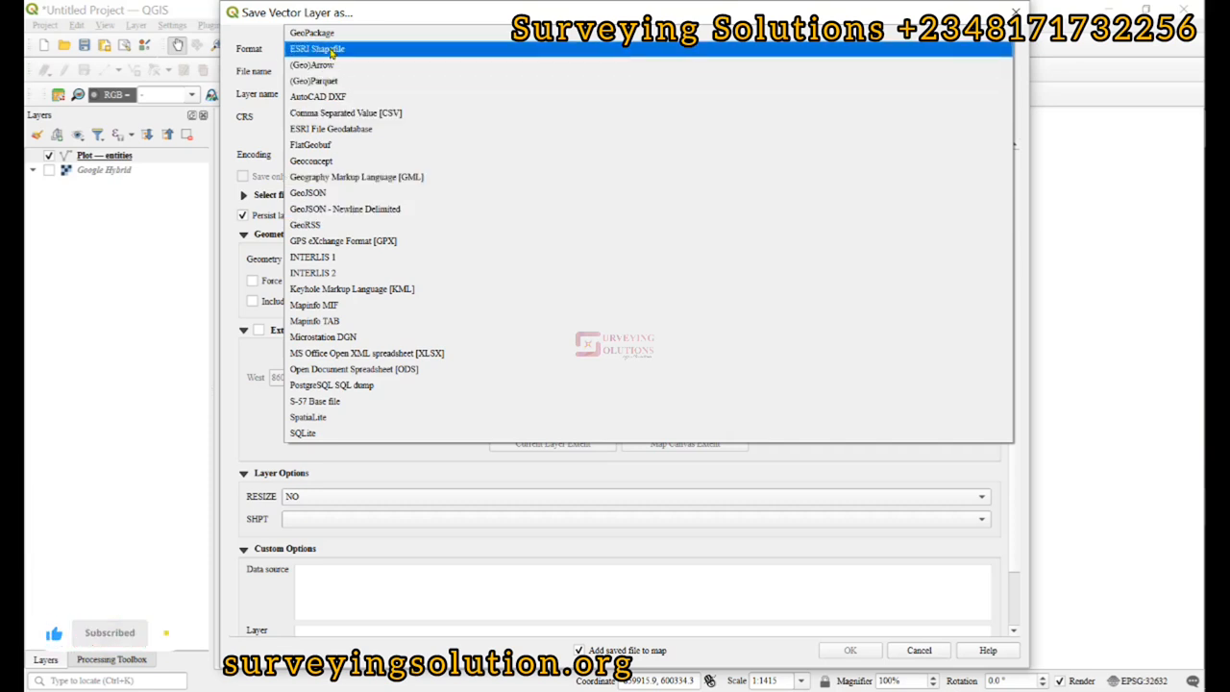
pyautogui.click(317, 48)
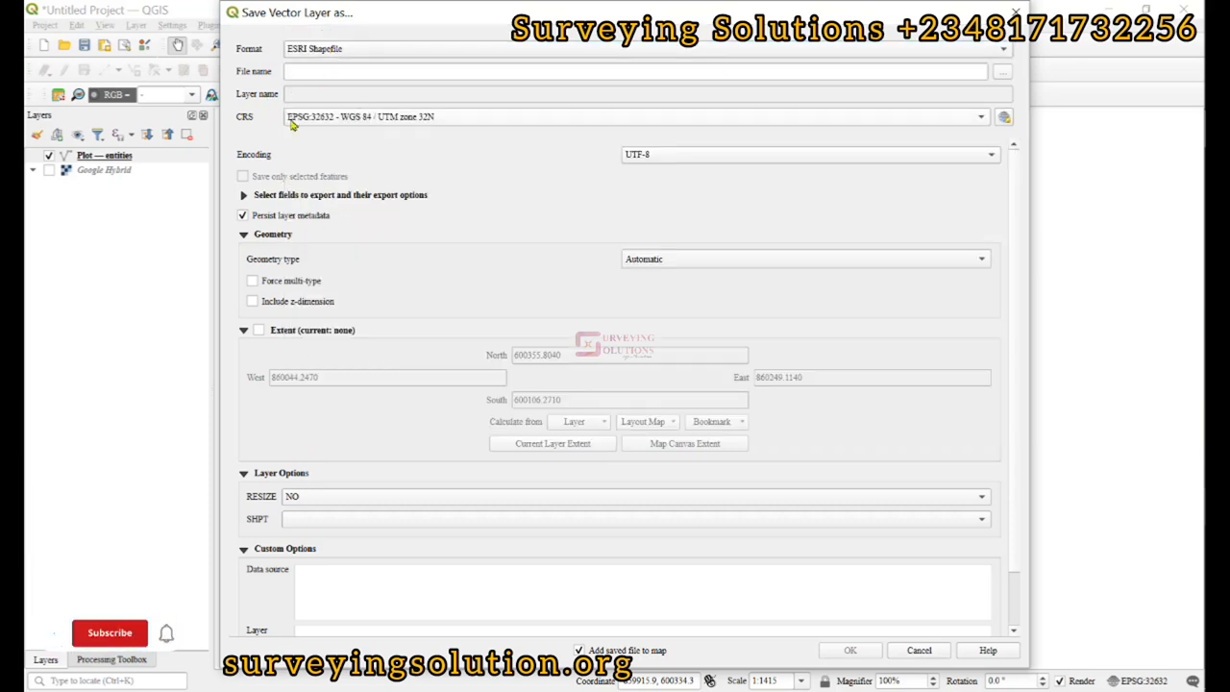
pyautogui.click(108, 633)
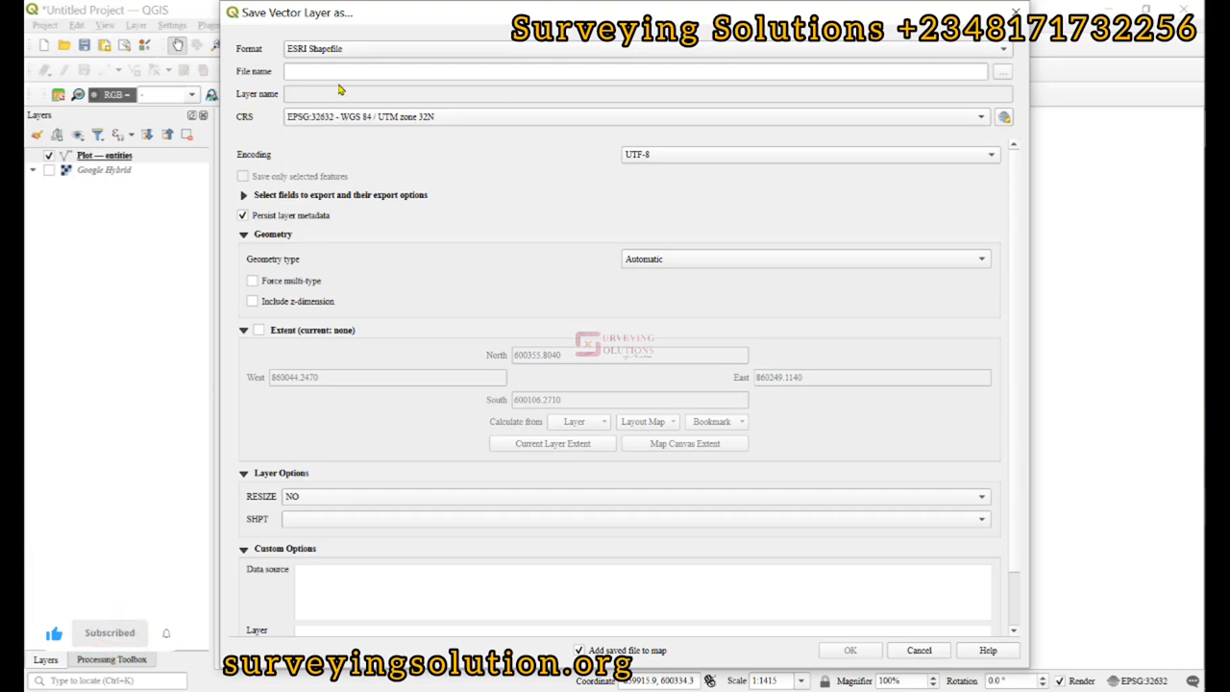
pyautogui.click(1004, 71)
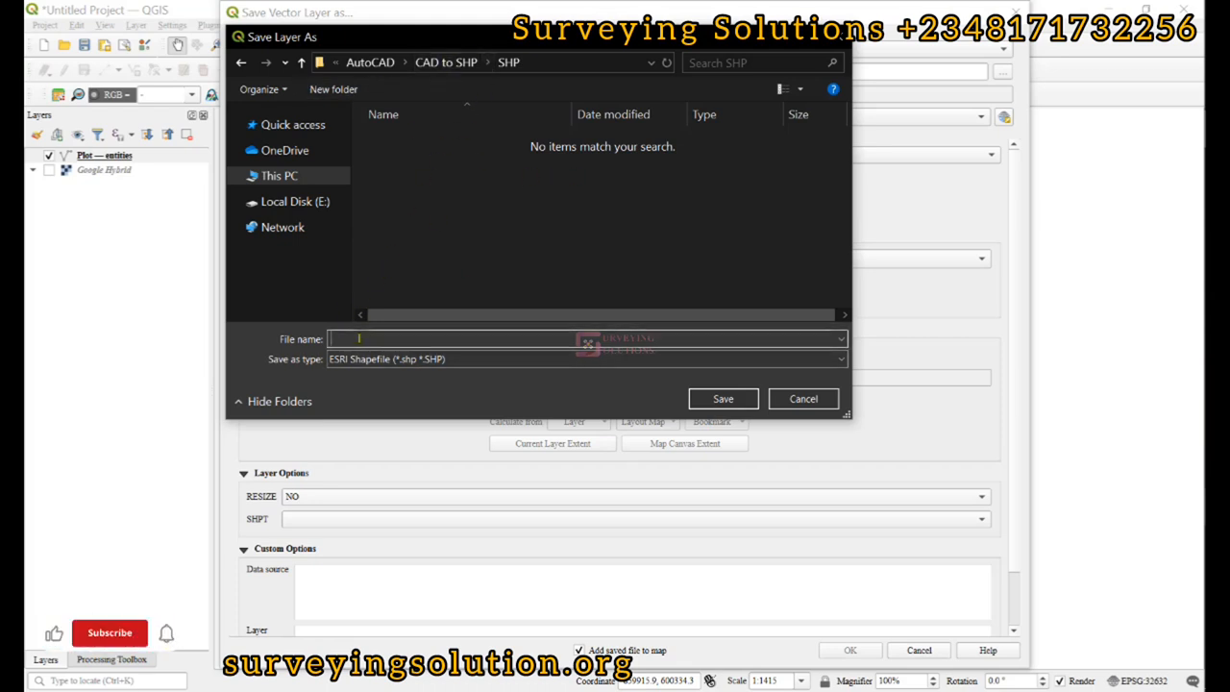
# Export the Plot layer as shapefile PLOT in the SHP folder, adding it to the map
pyautogui.write('PLOT')
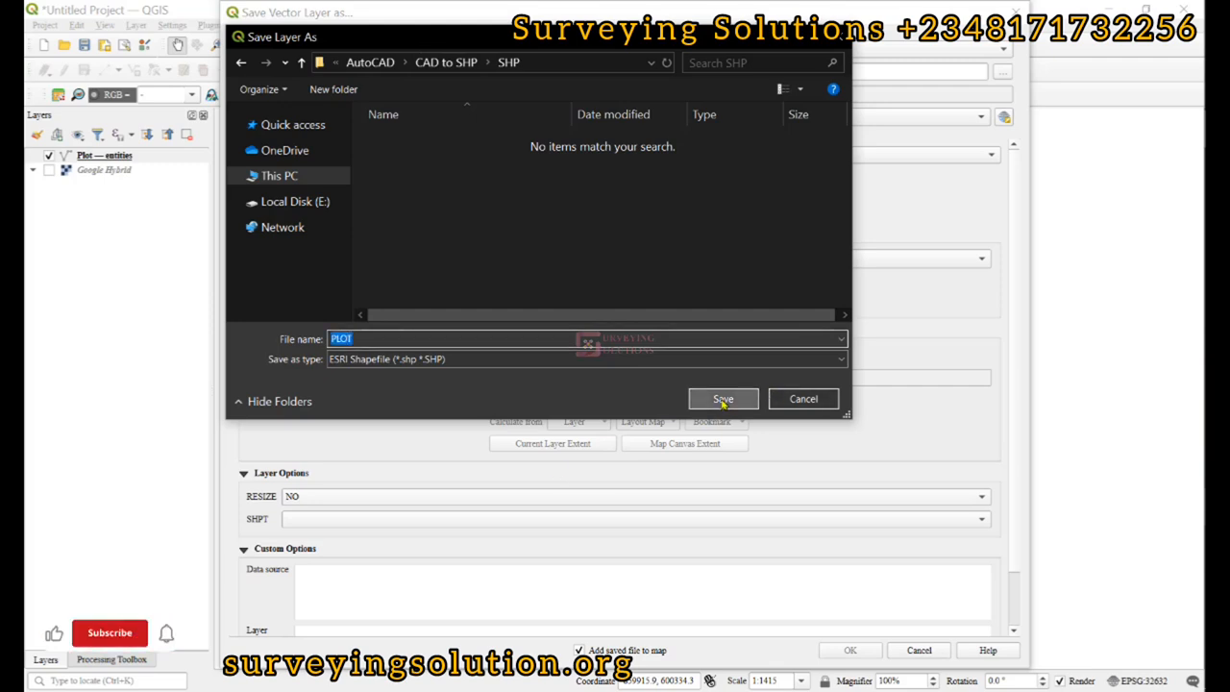
pyautogui.click(722, 398)
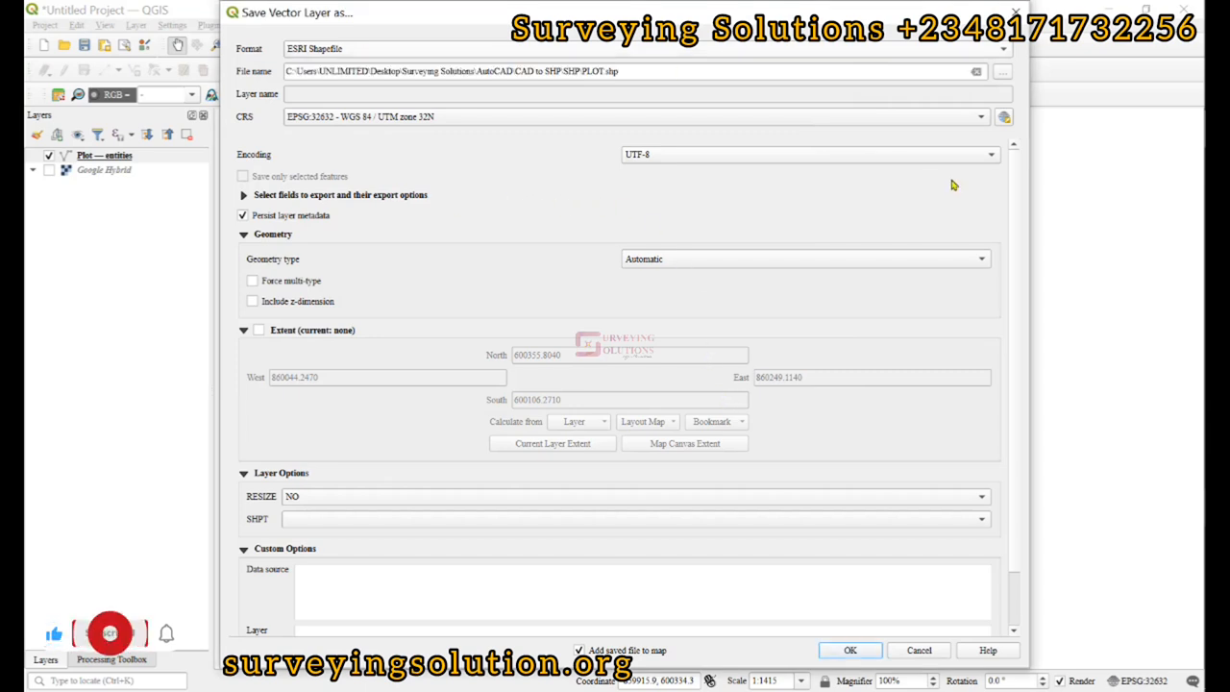
pyautogui.click(850, 649)
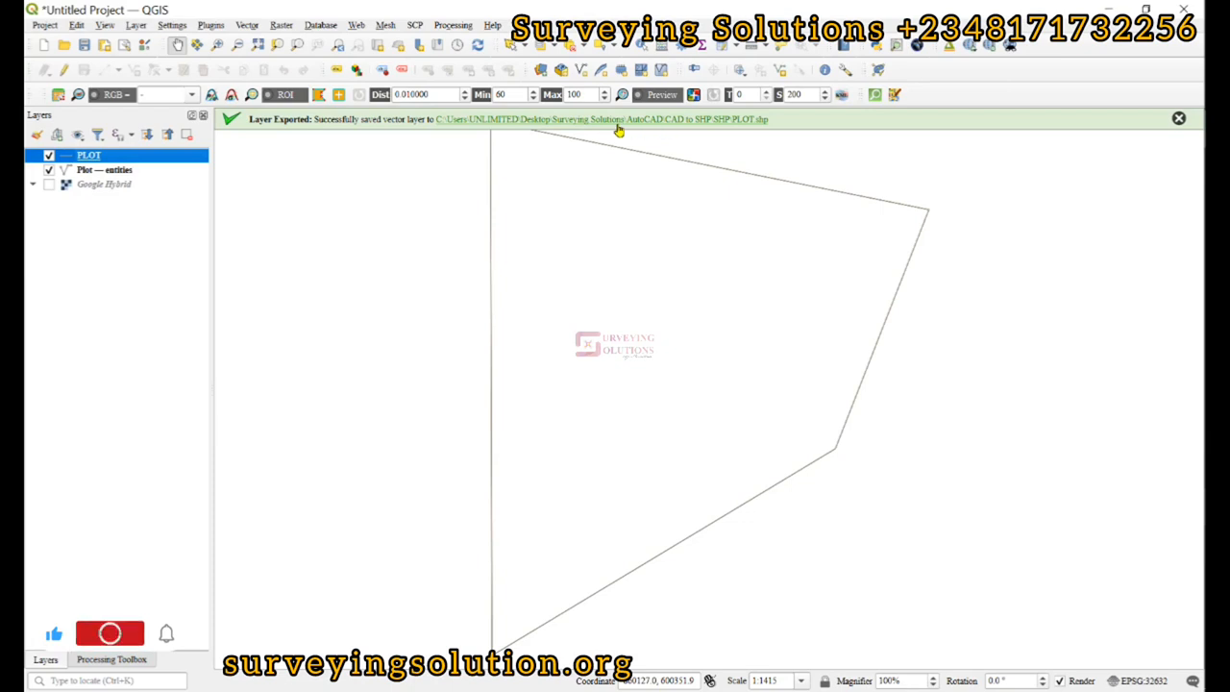
# Show the exported PLOT shapefile set in the SHP folder in File Explorer
pyautogui.click(110, 632)
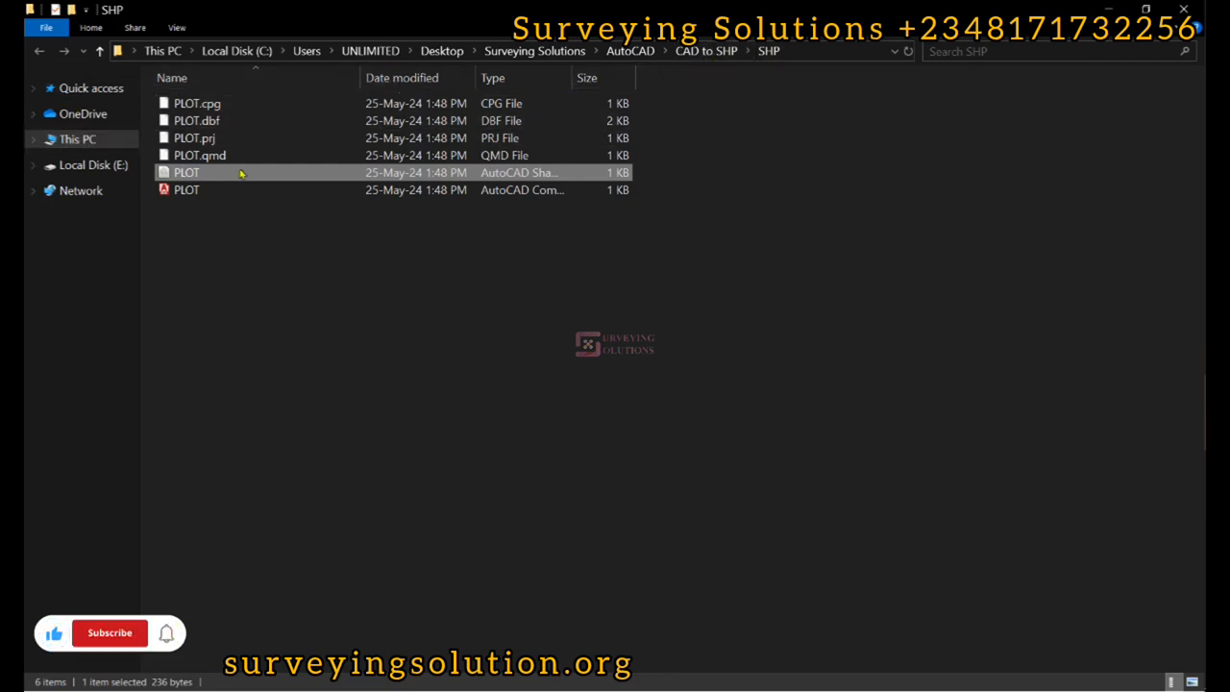
pyautogui.moveTo(271, 179)
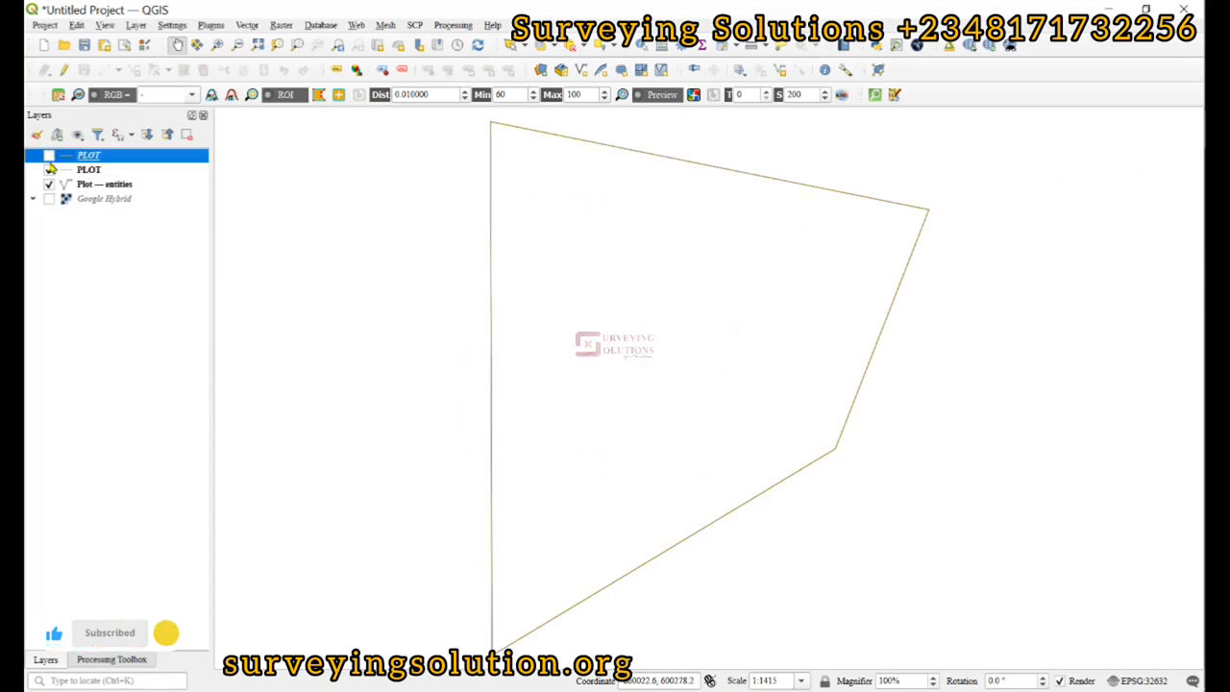
# Show the reloaded PLOT layer, compare it over Google Hybrid imagery, then hide the imagery
pyautogui.click(50, 154)
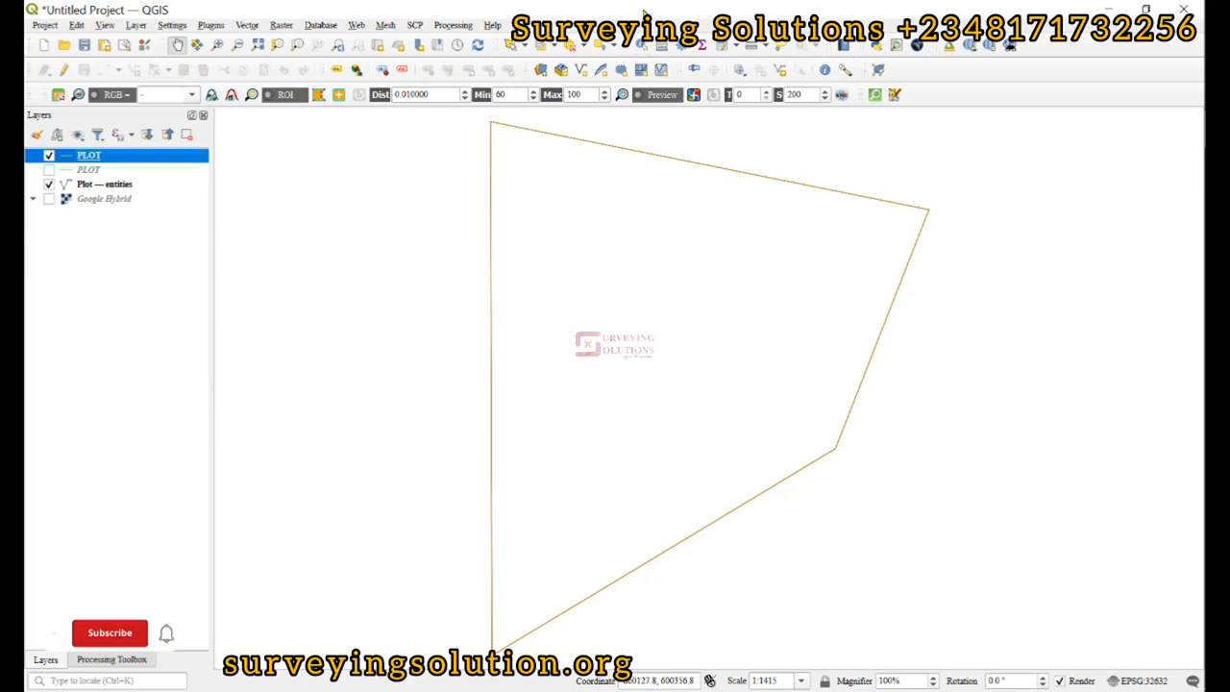
pyautogui.click(110, 633)
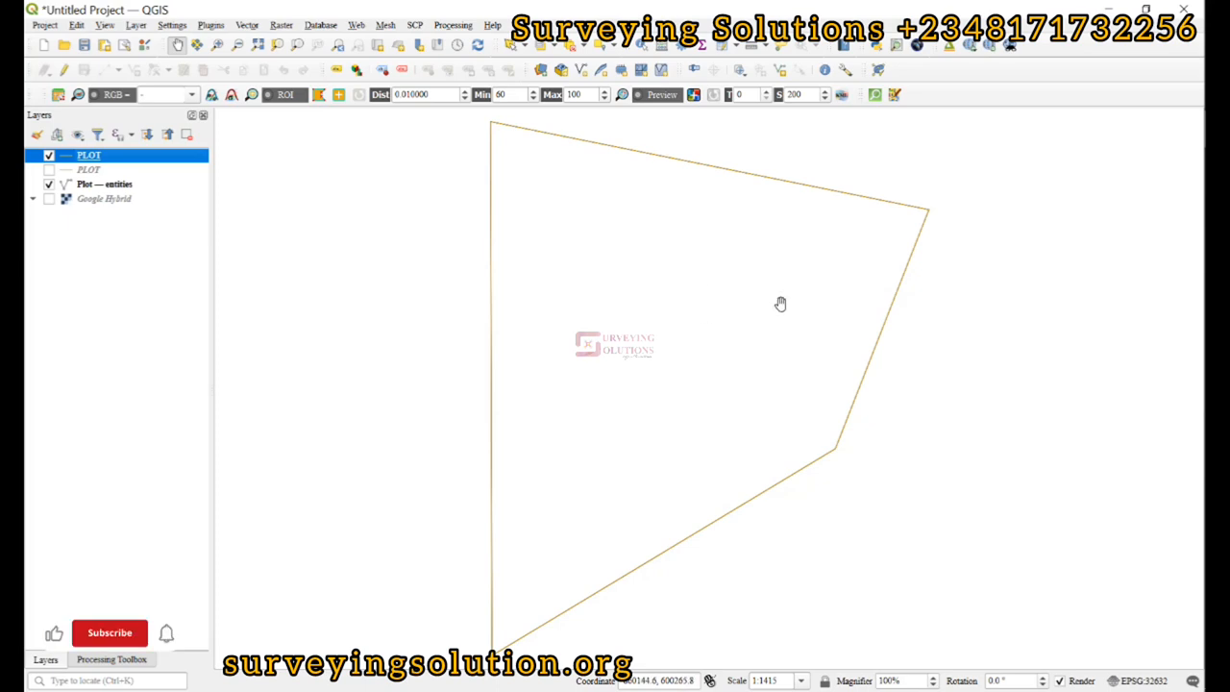
pyautogui.click(109, 632)
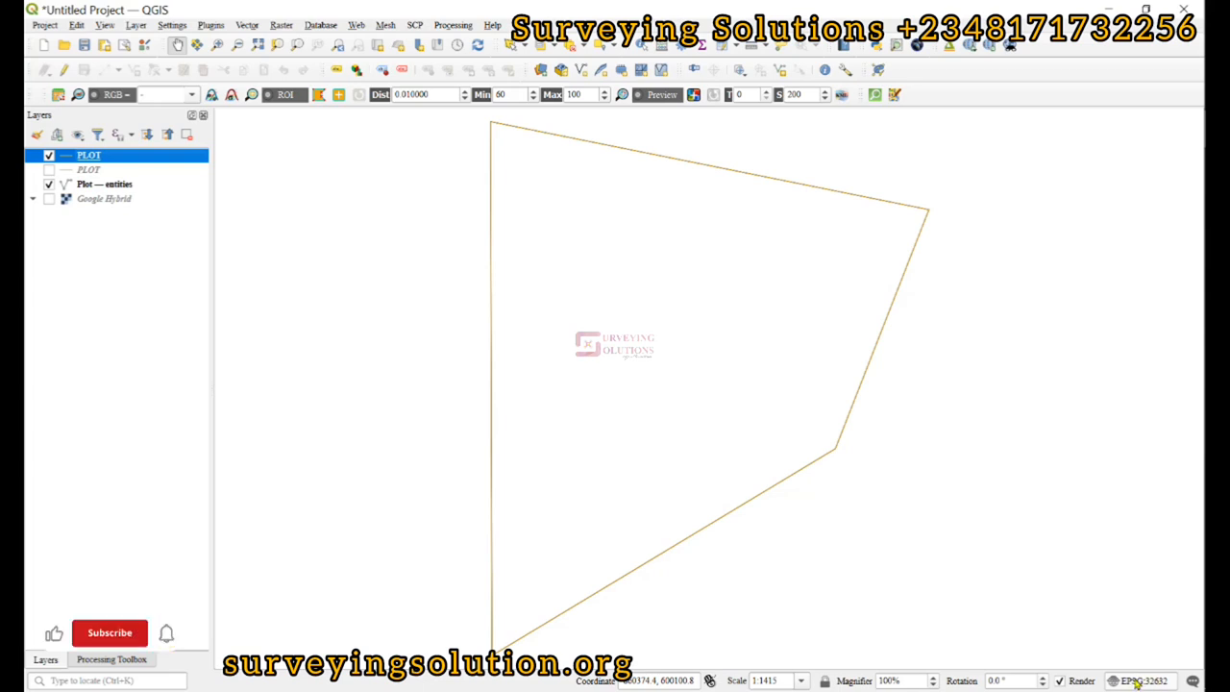
pyautogui.click(108, 632)
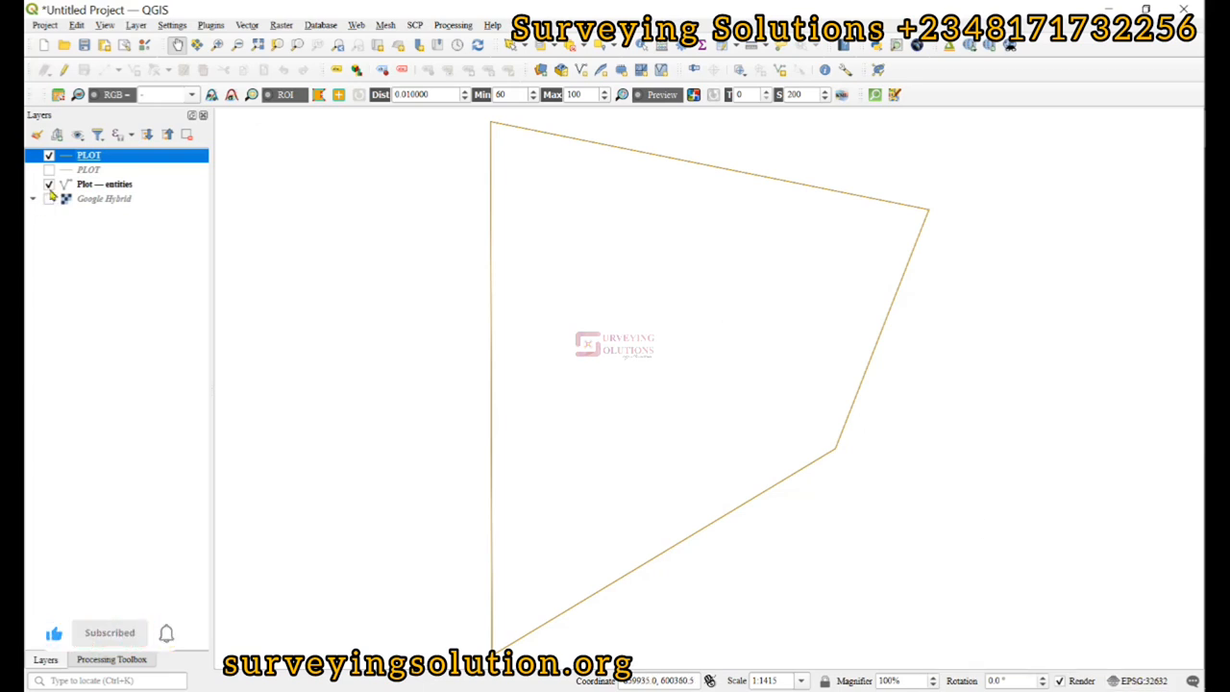
pyautogui.click(50, 198)
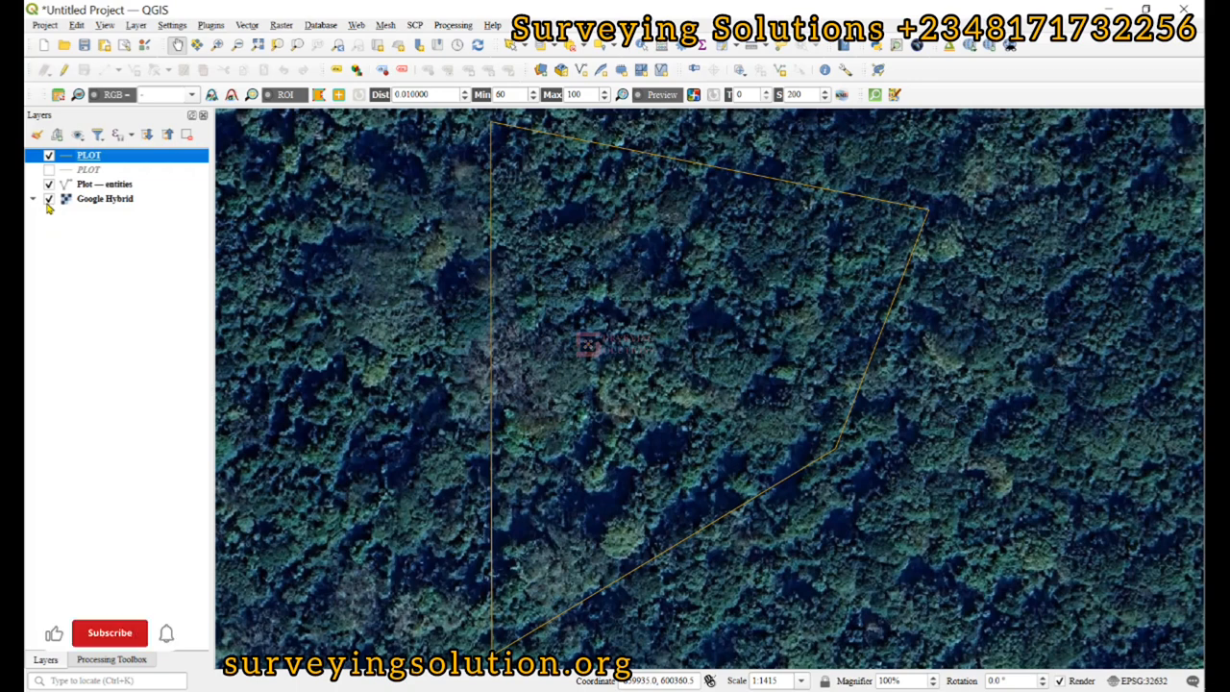
pyautogui.click(50, 198)
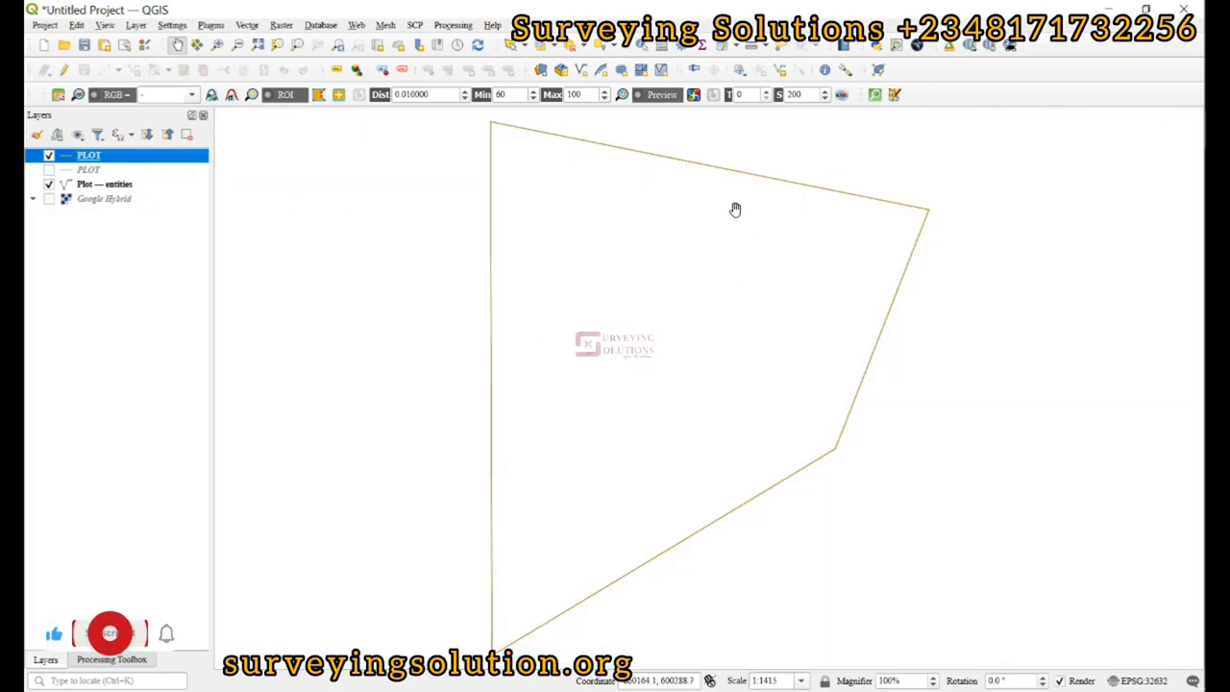